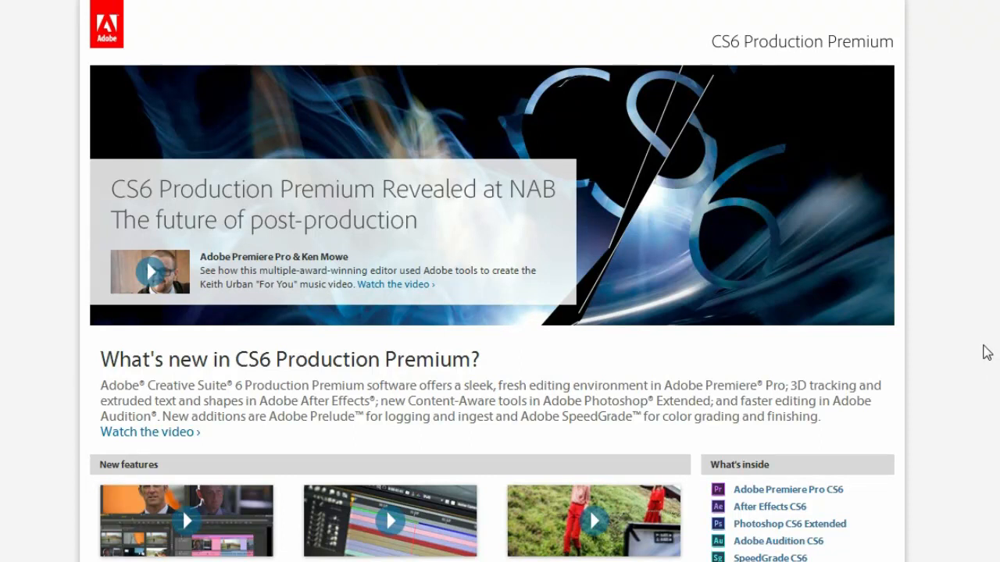
mouse_move(887, 175)
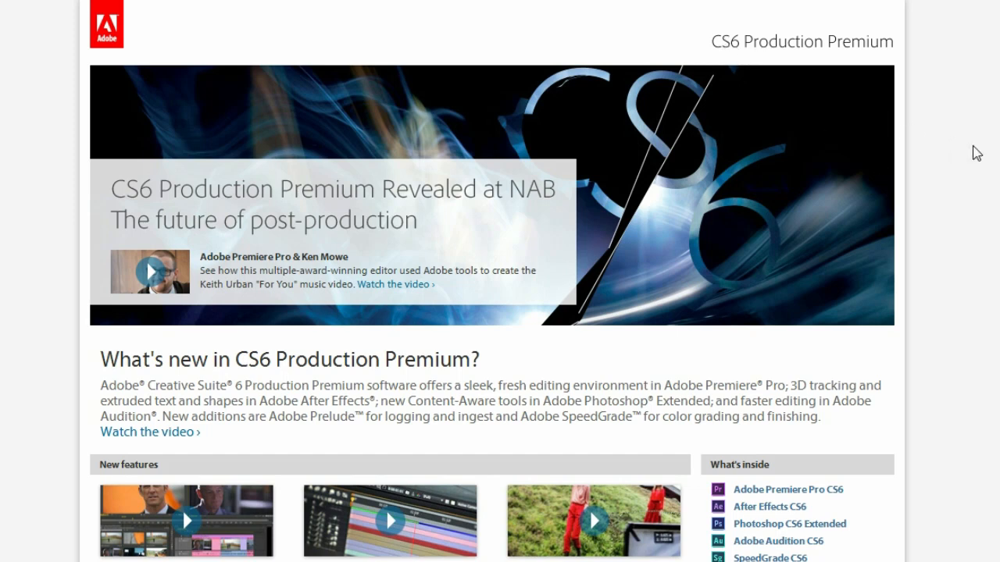
mouse_move(459, 48)
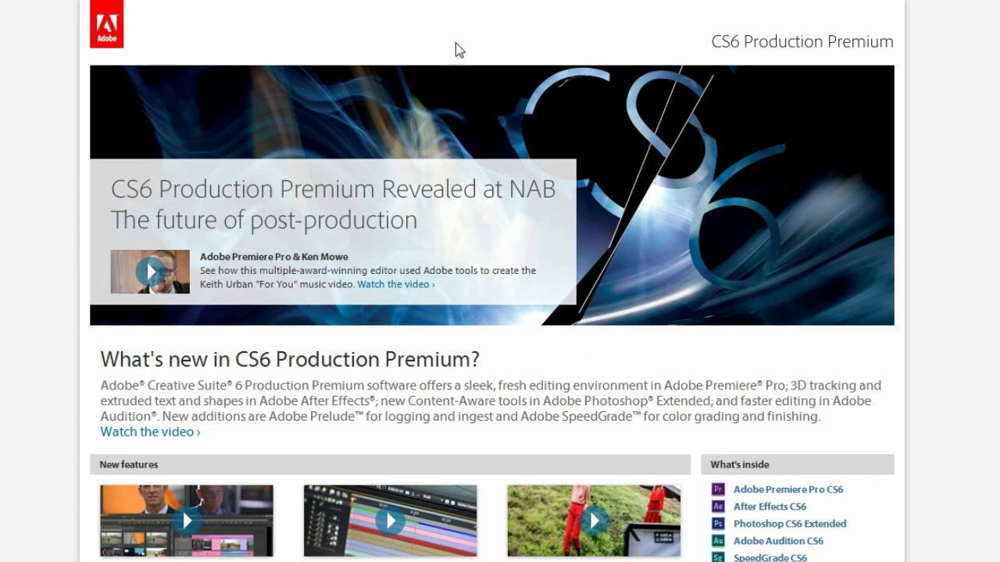
mouse_move(903, 303)
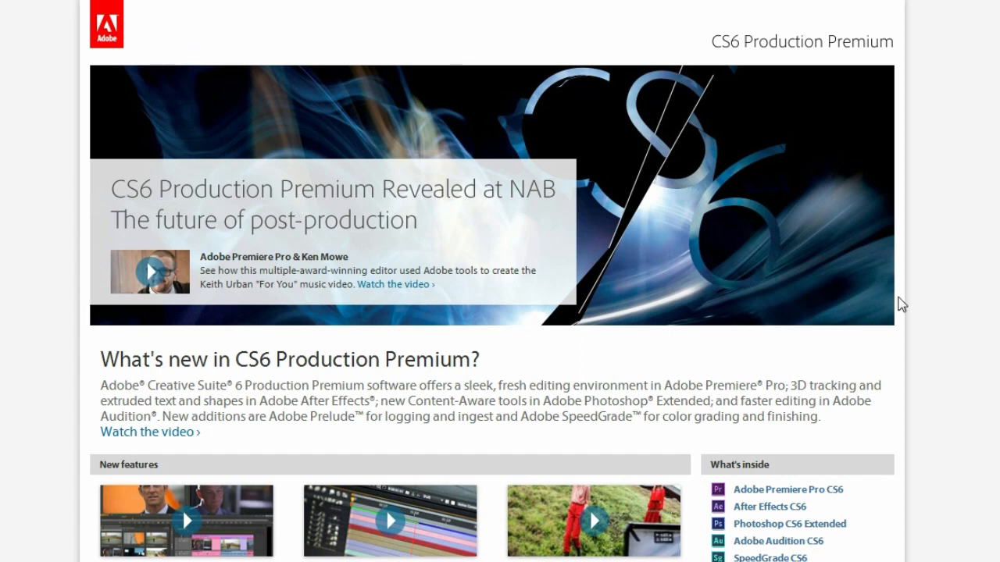
Scroll the CS6 Production Premium page to the New features grid and What's inside list.
scroll("down", 3)
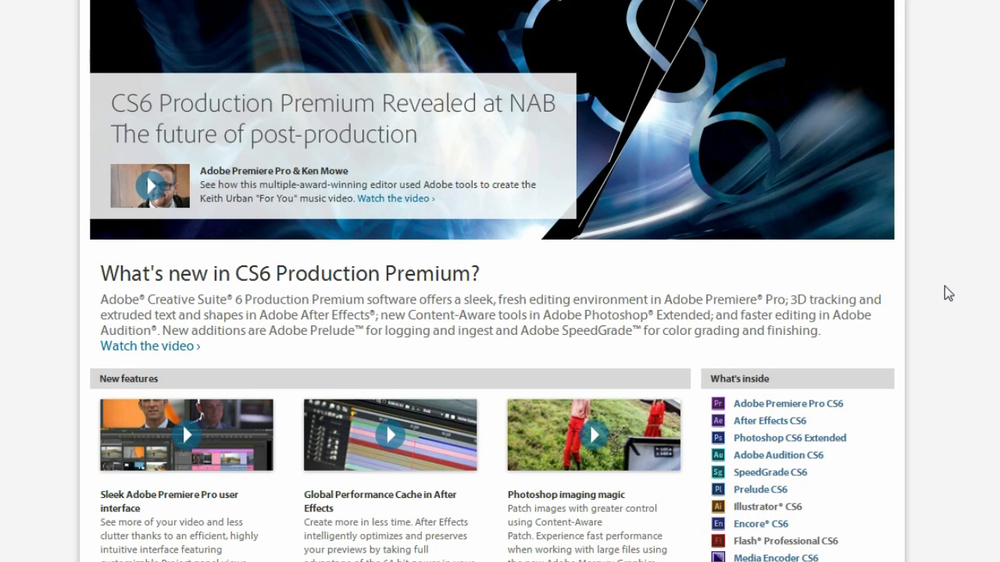
scroll("down", 3)
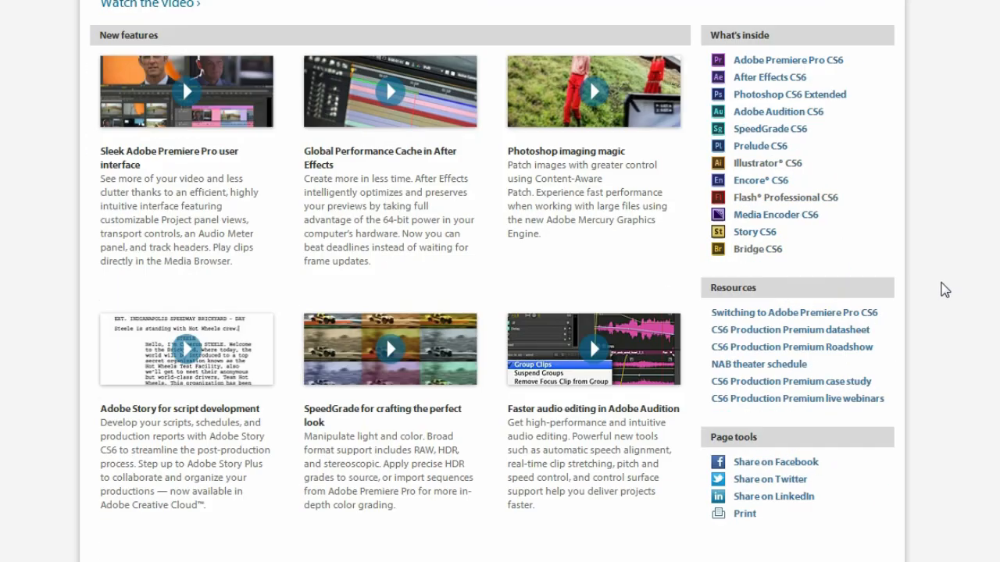
scroll("up", 3)
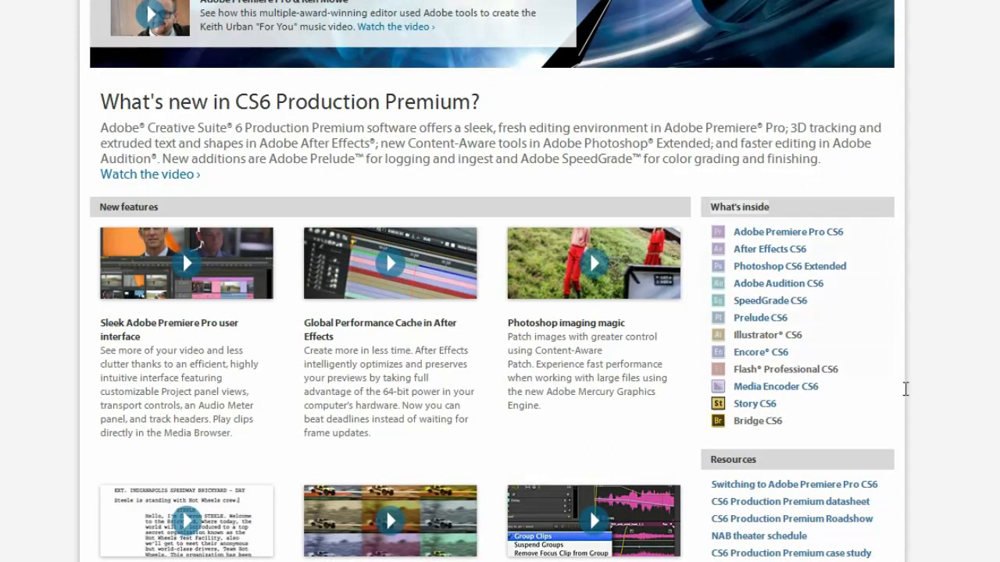
mouse_move(975, 209)
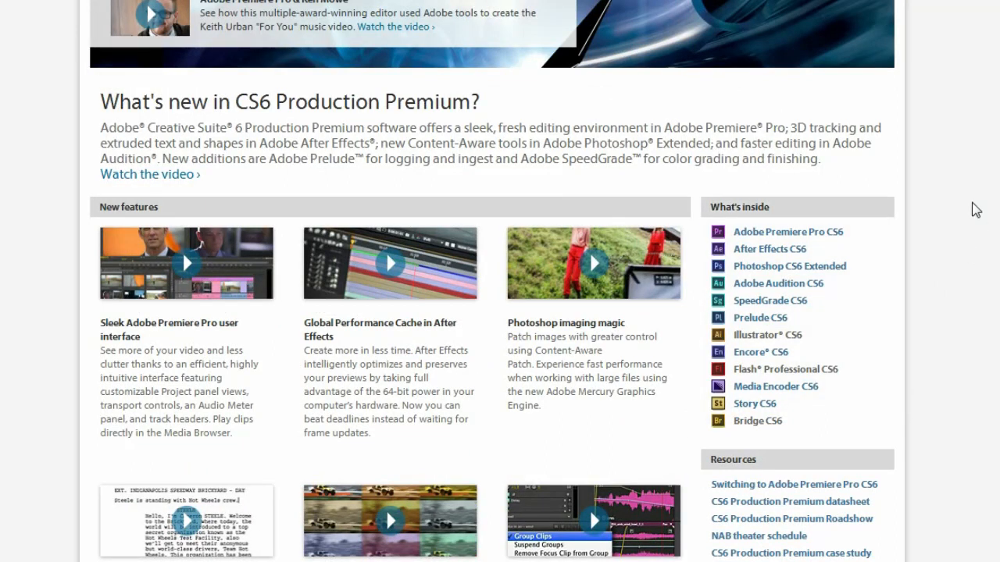
scroll("down", 3)
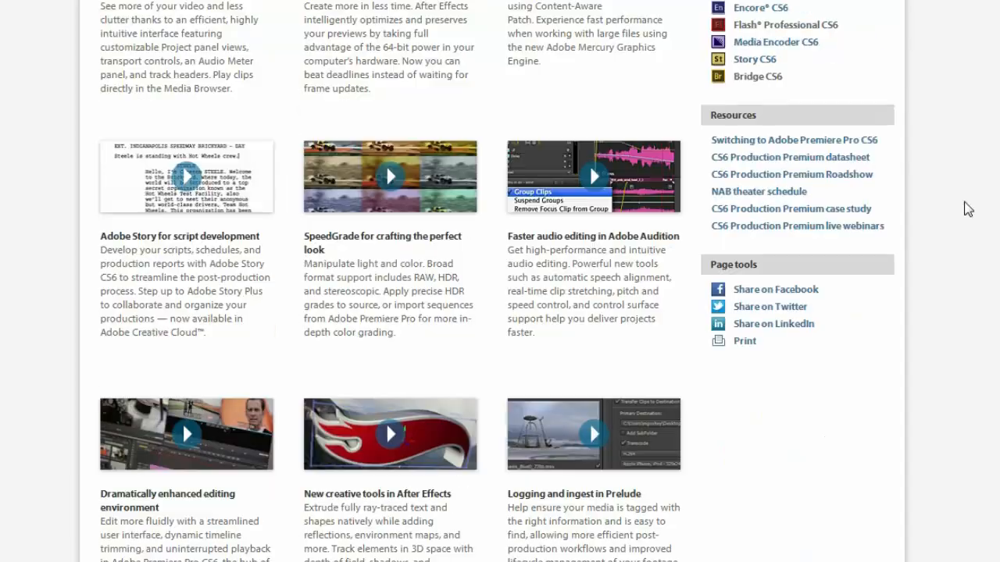
scroll("down", 3)
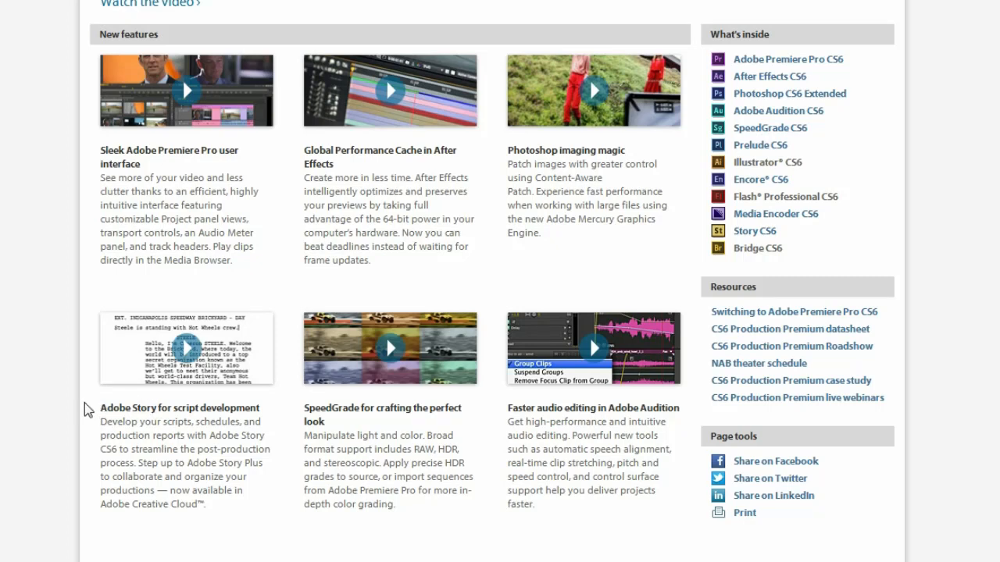
mouse_move(75, 416)
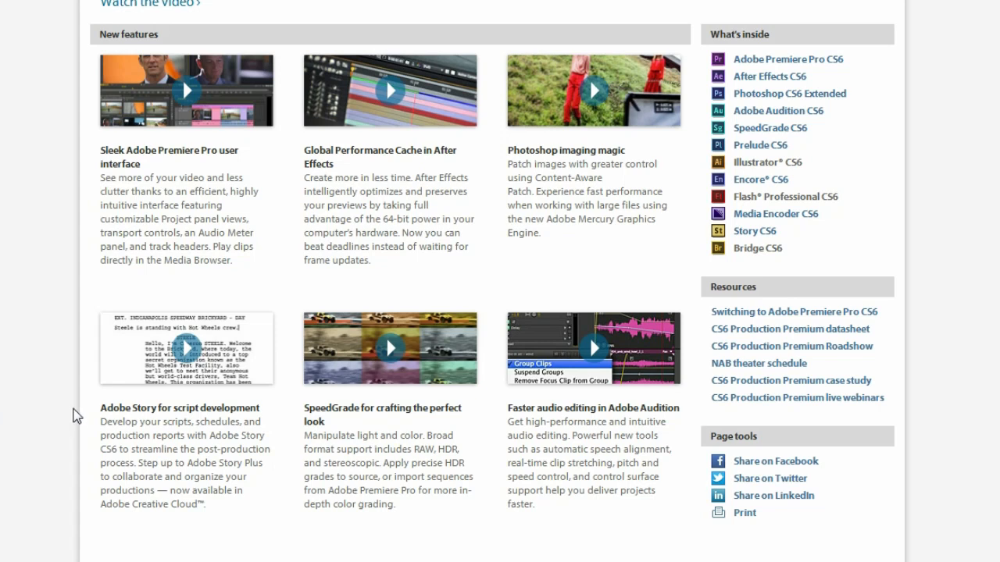
mouse_move(144, 409)
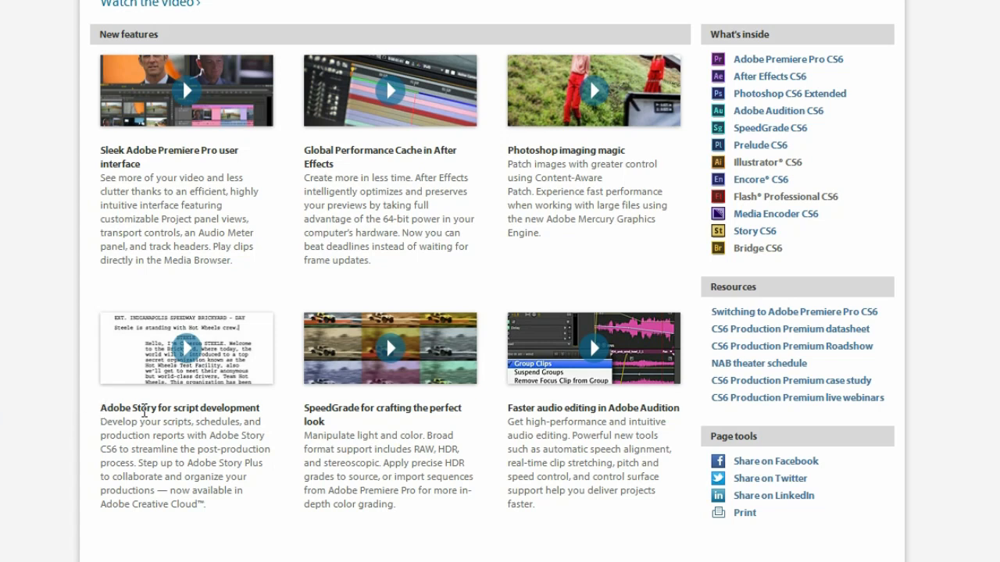
mouse_move(306, 422)
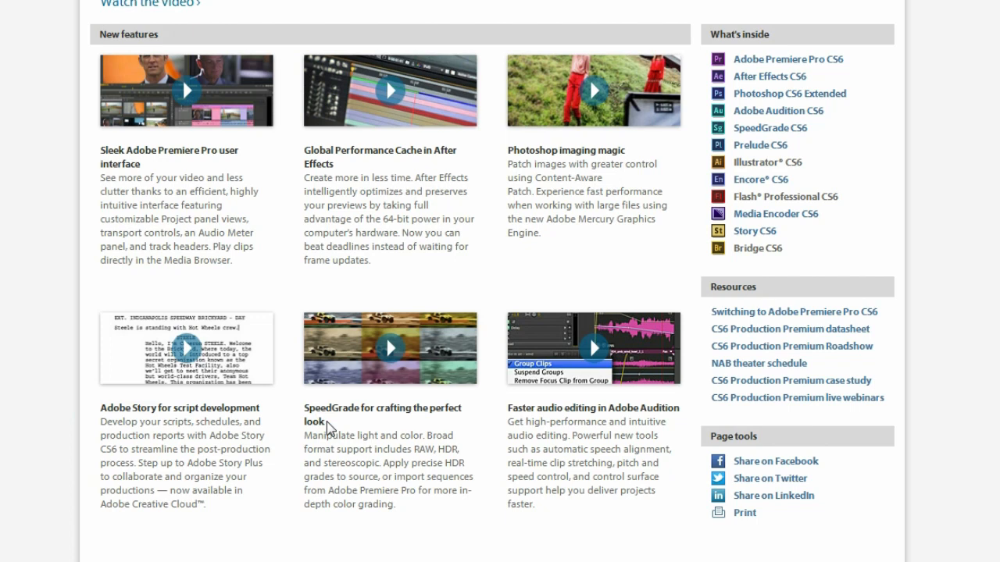
mouse_move(340, 406)
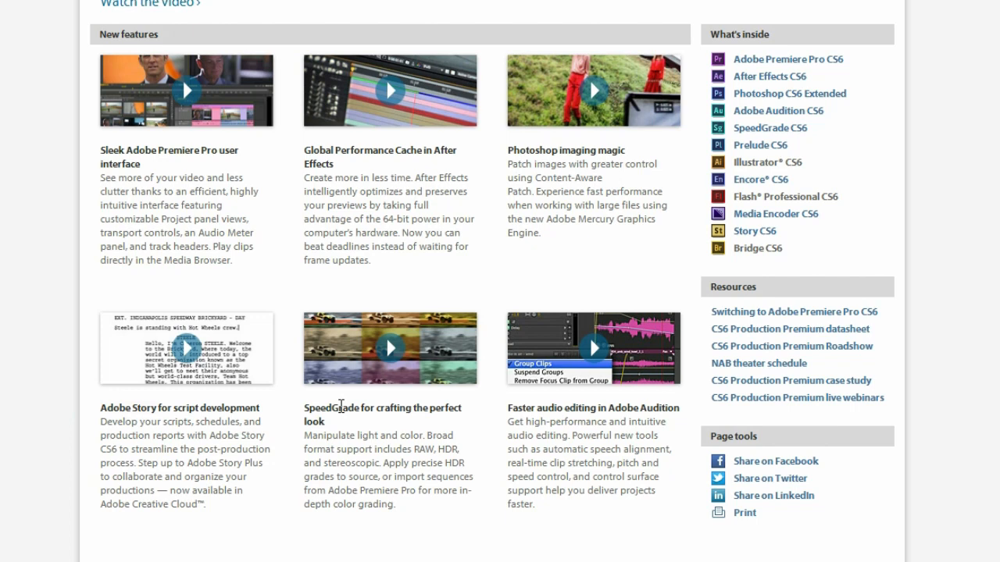
mouse_move(247, 394)
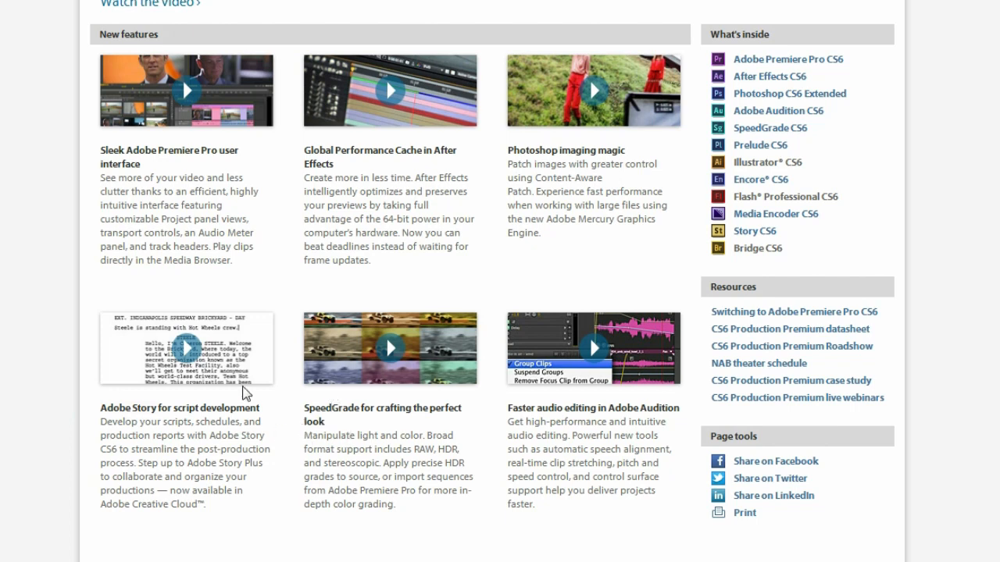
mouse_move(34, 322)
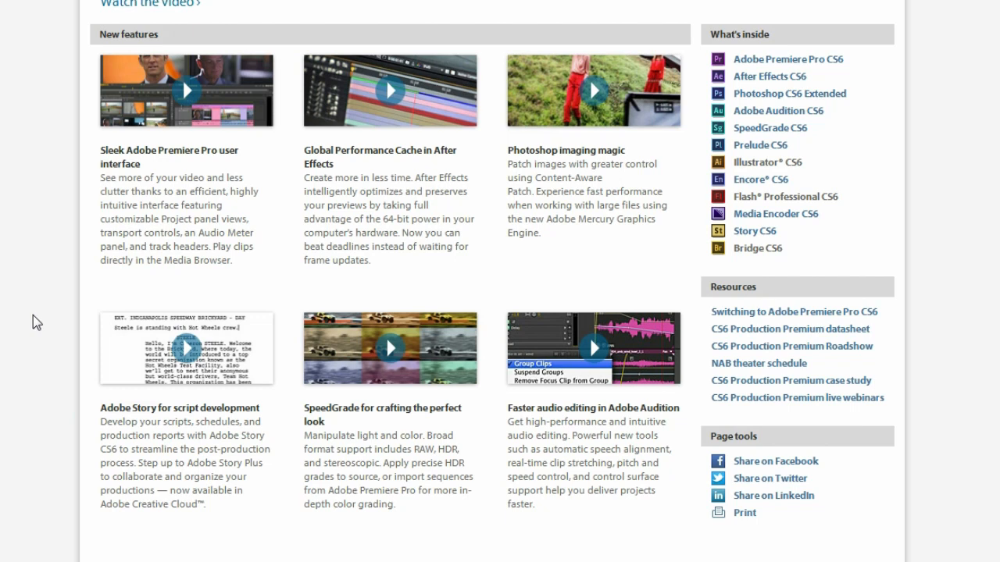
mouse_move(206, 509)
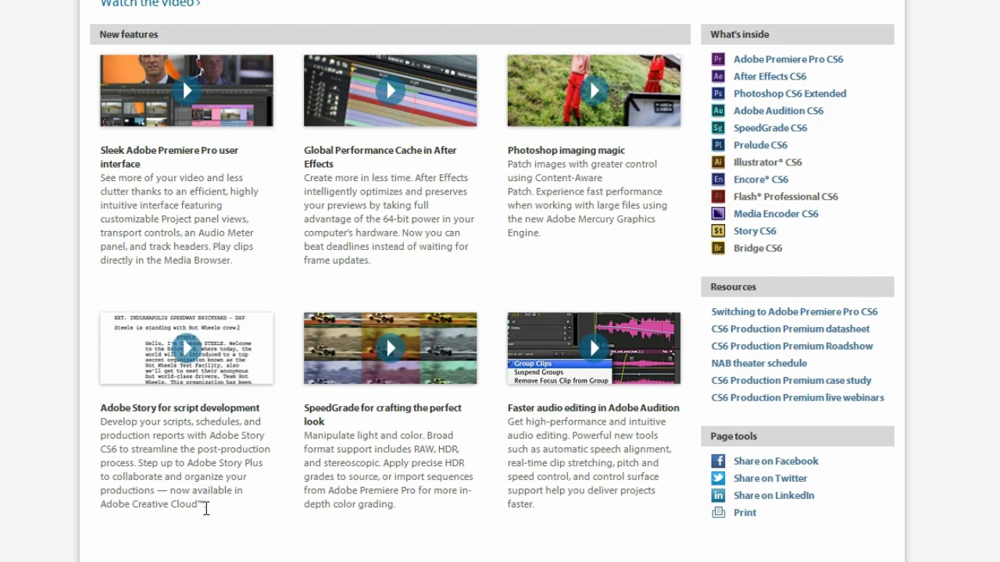
mouse_move(306, 521)
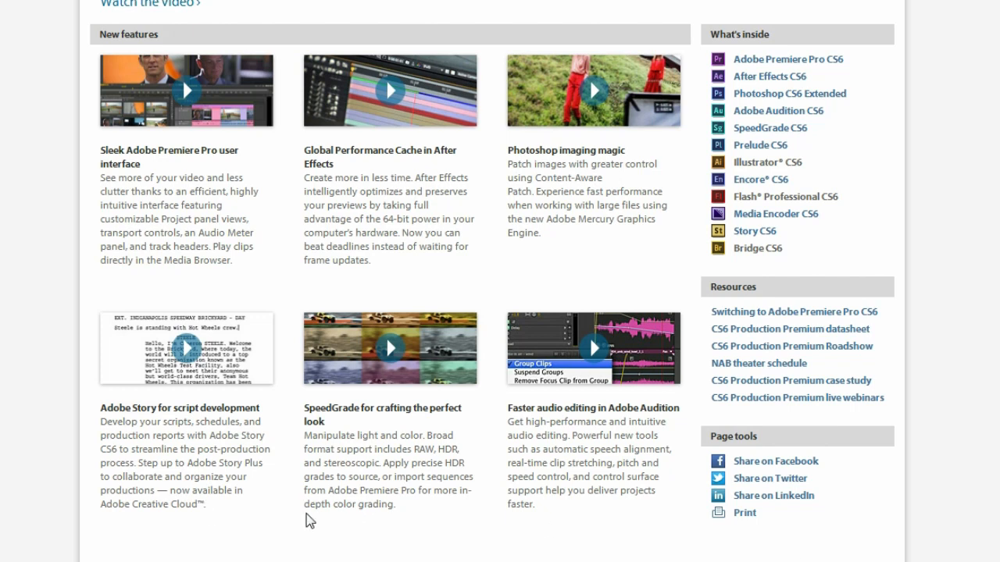
mouse_move(487, 182)
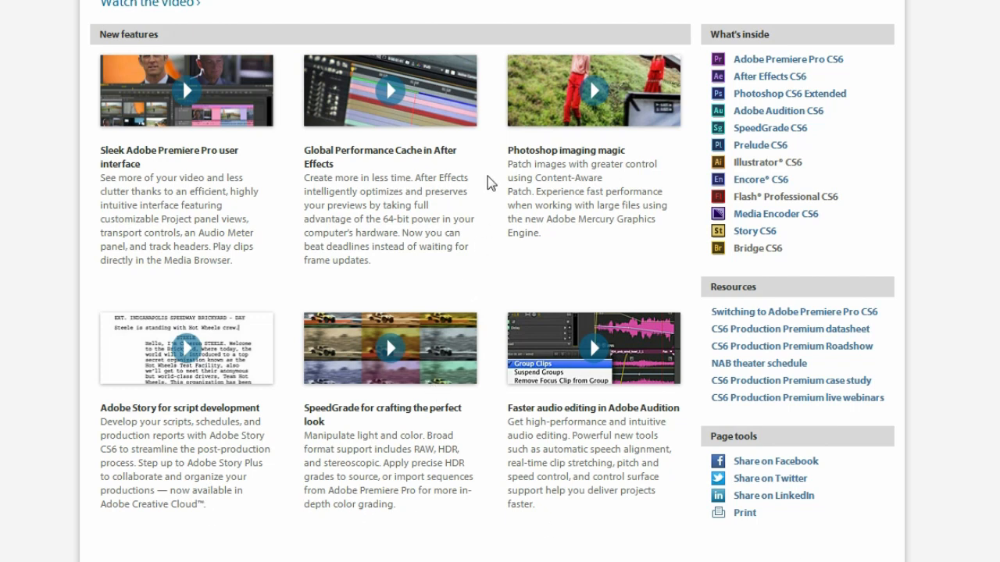
mouse_move(503, 242)
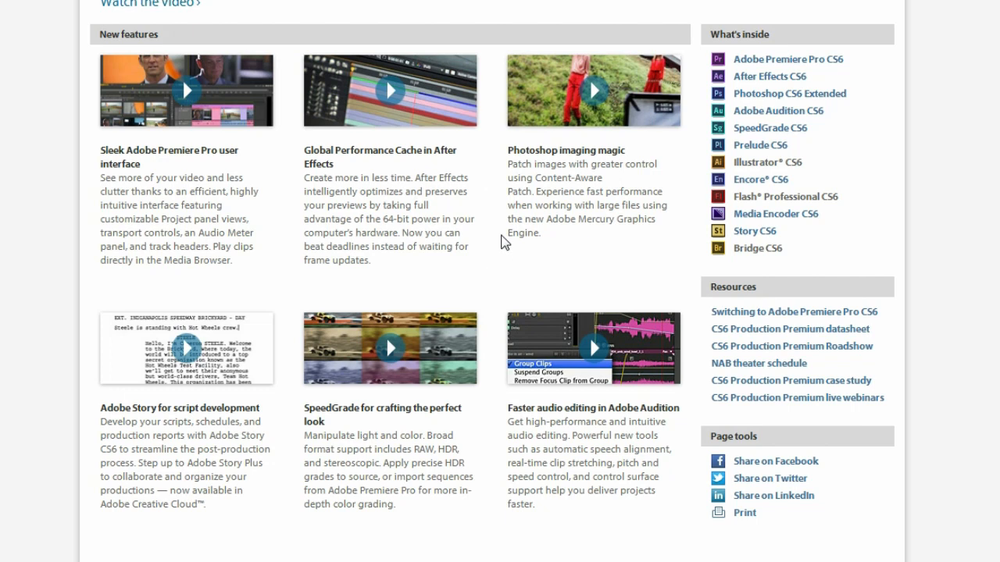
mouse_move(596, 184)
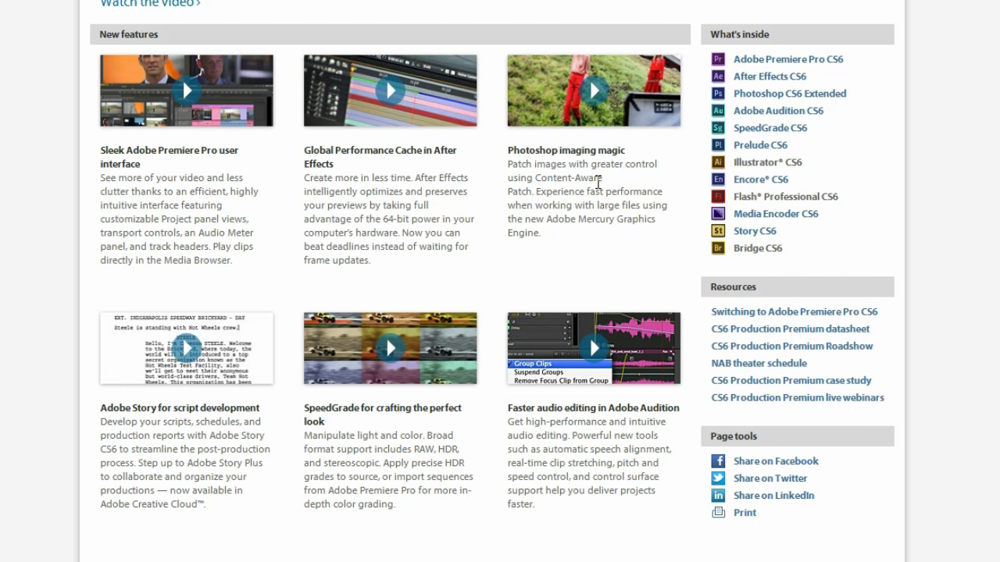
mouse_move(678, 160)
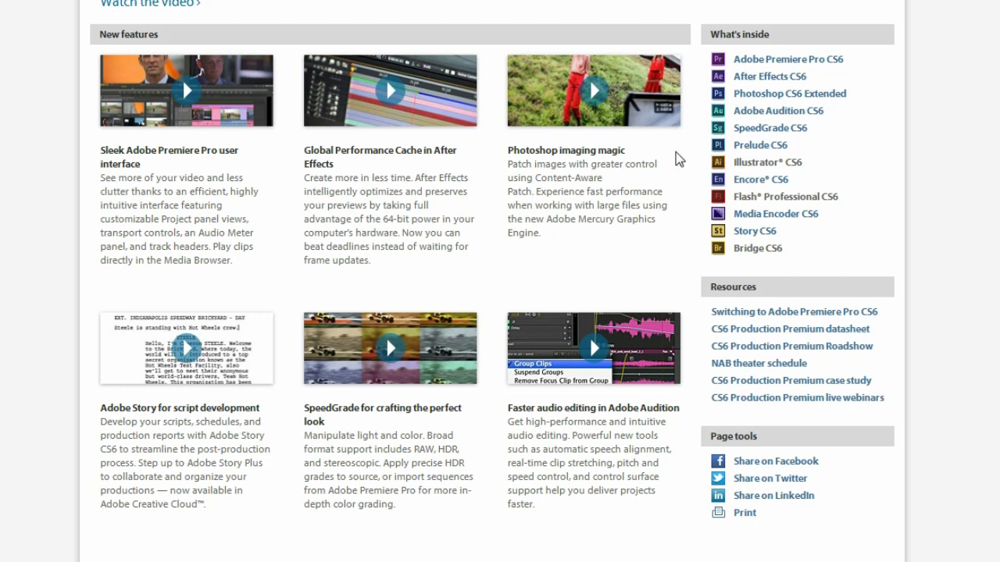
mouse_move(639, 109)
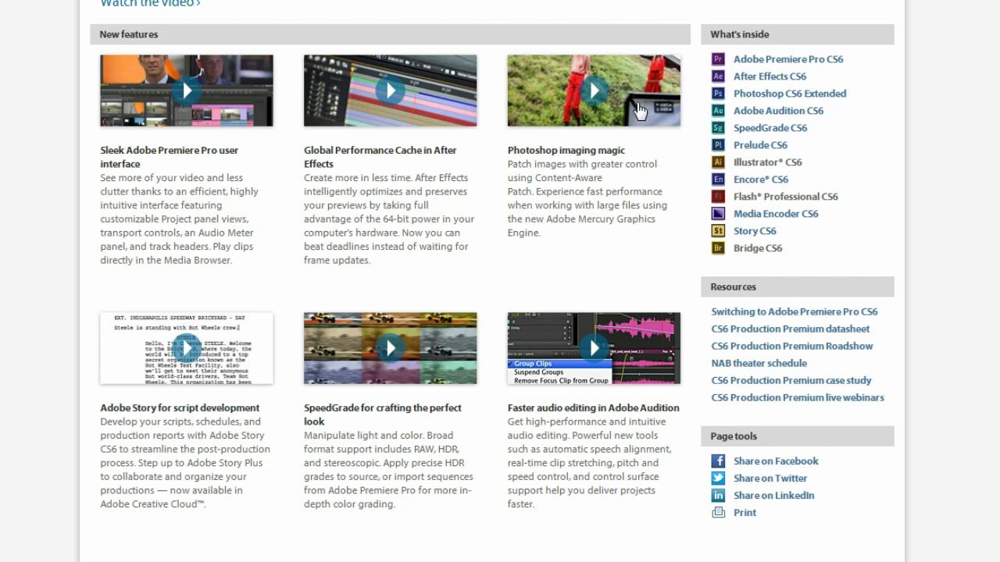
mouse_move(622, 95)
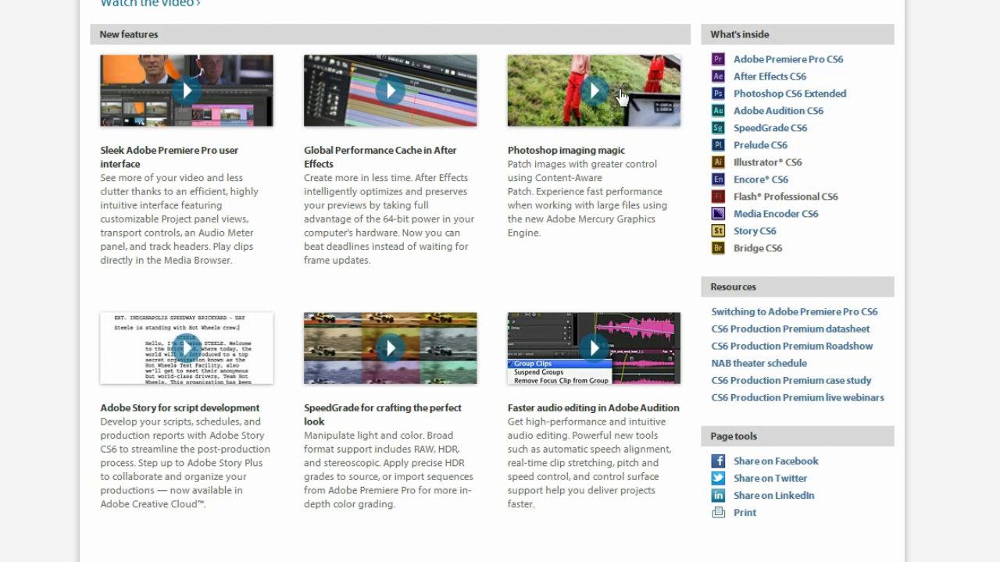
mouse_move(653, 125)
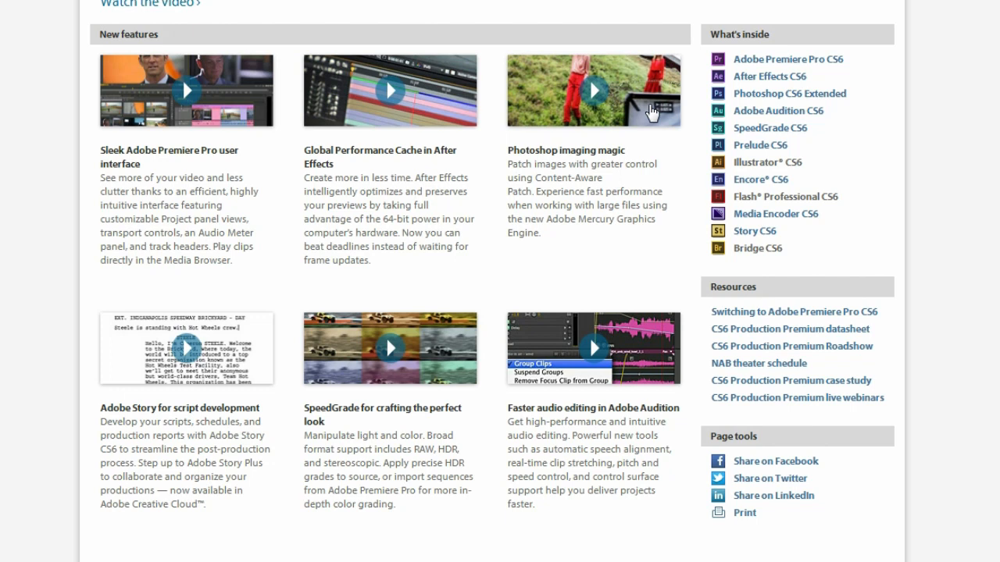
mouse_move(445, 210)
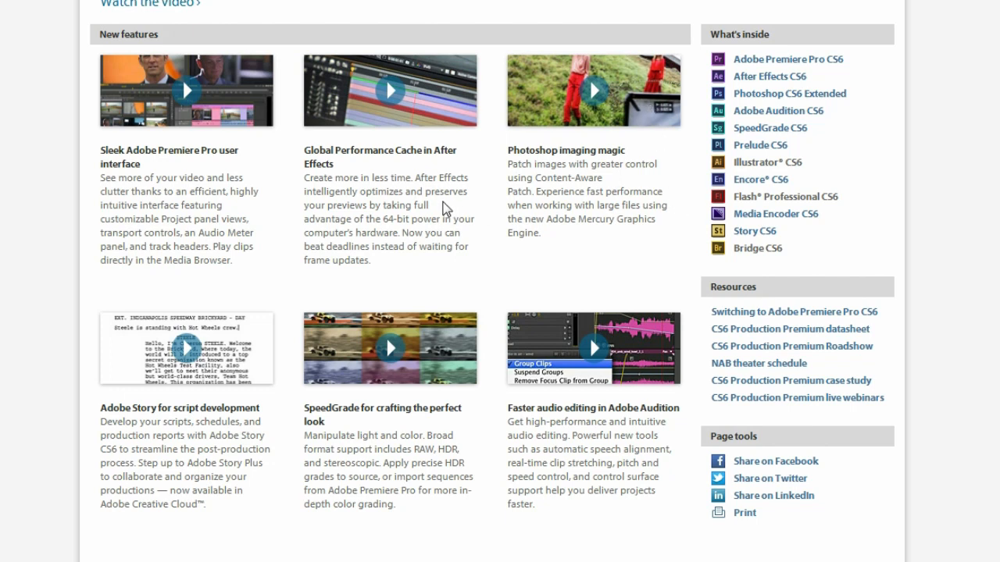
mouse_move(324, 153)
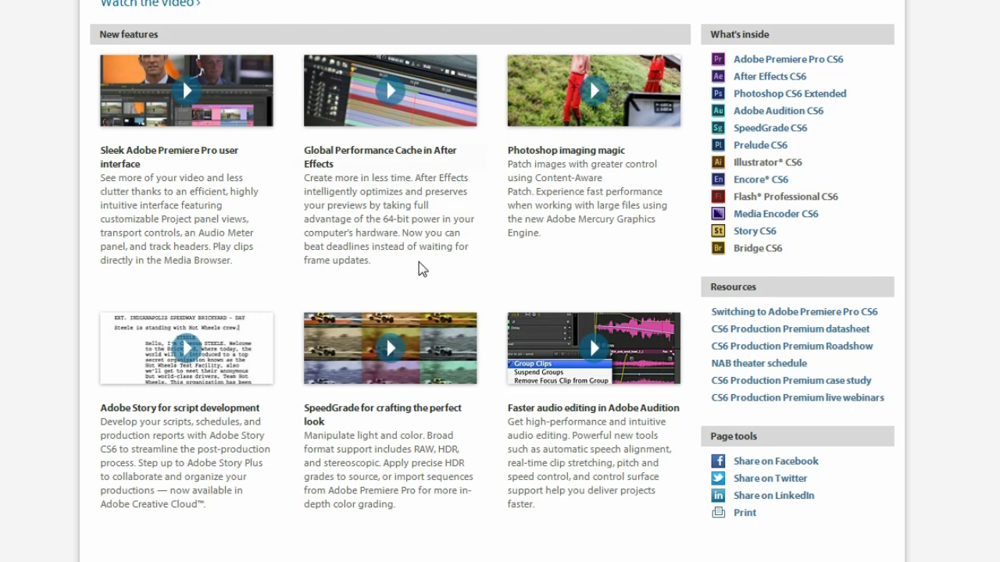
mouse_move(314, 206)
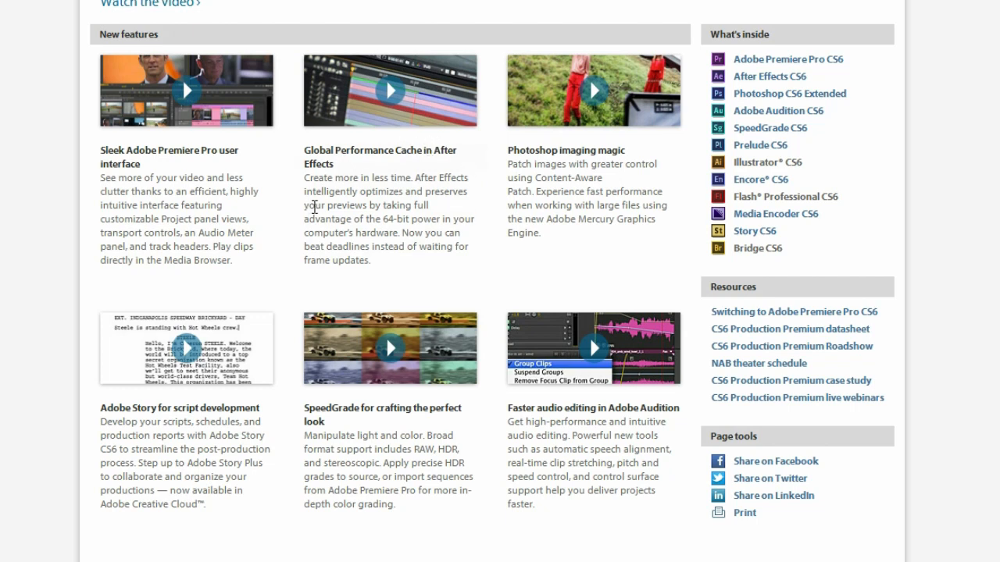
scroll("down", 3)
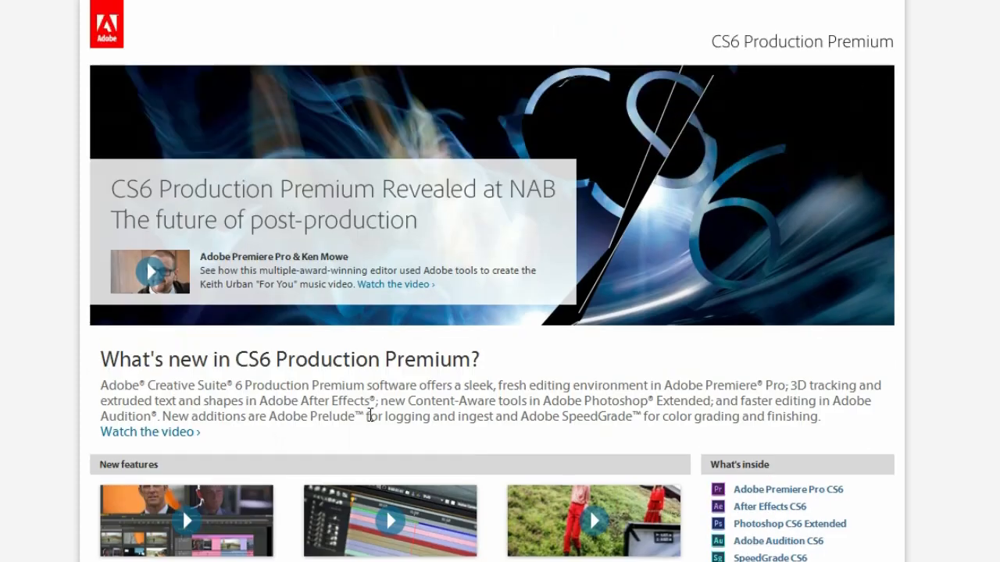
scroll("down", 3)
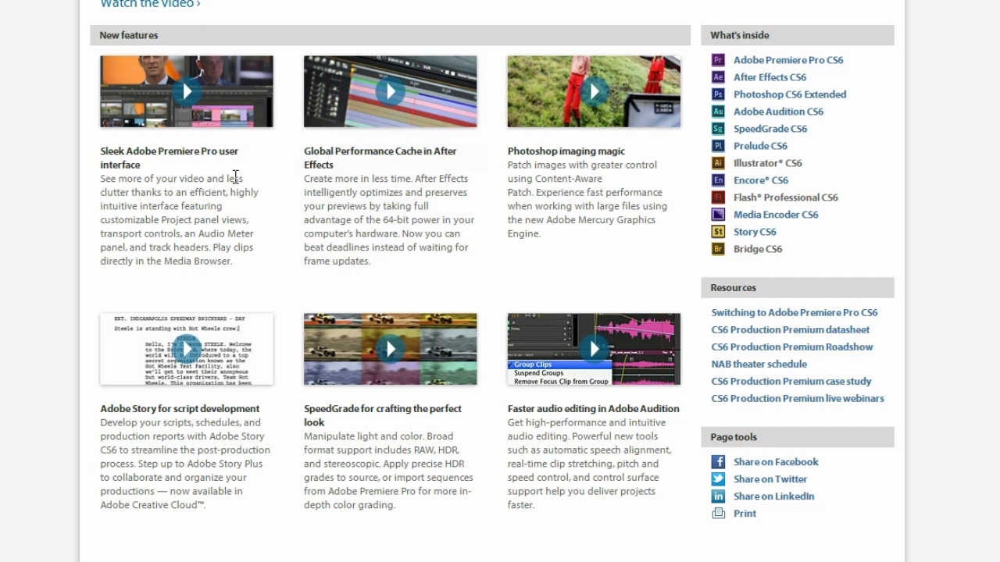
mouse_move(175, 233)
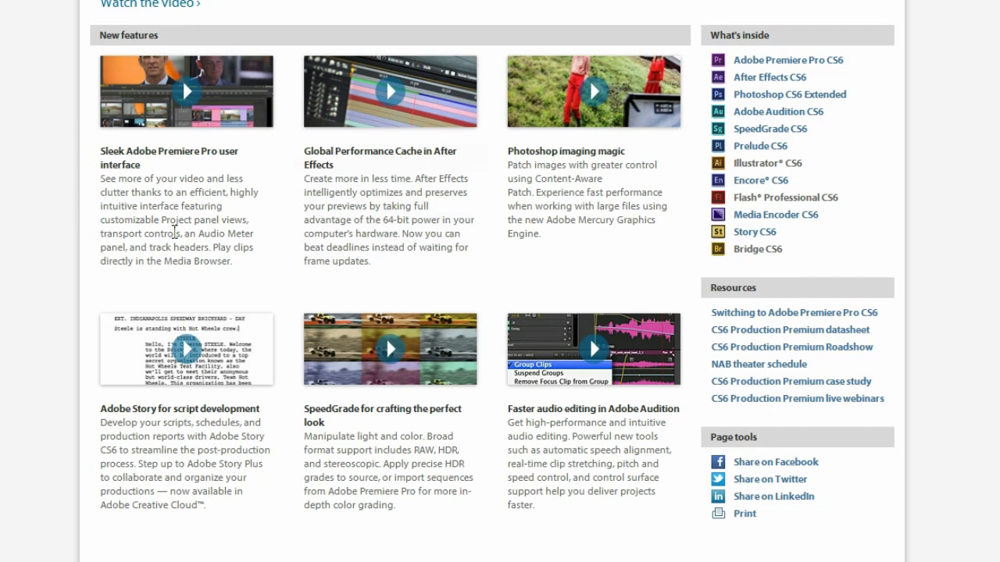
mouse_move(86, 96)
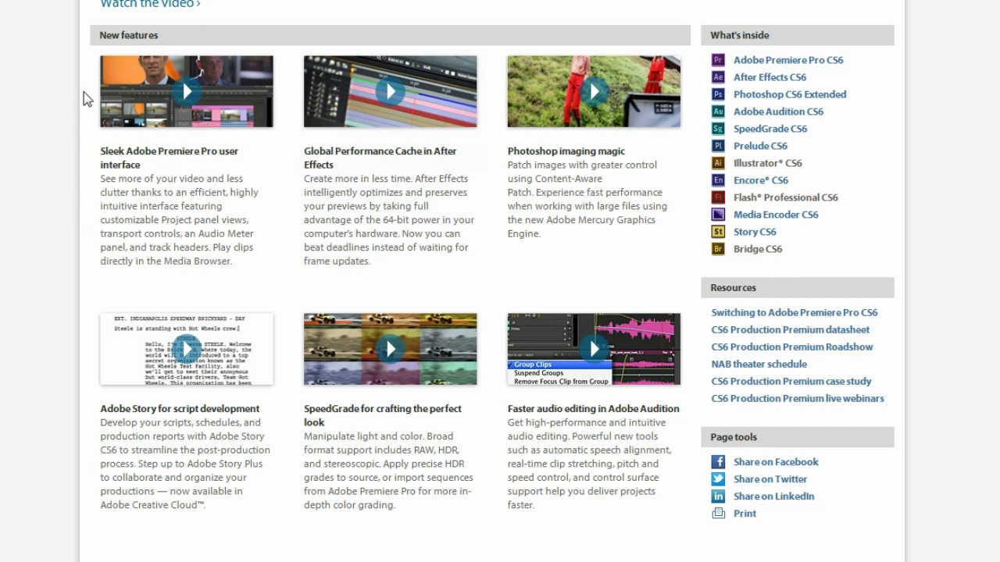
mouse_move(202, 123)
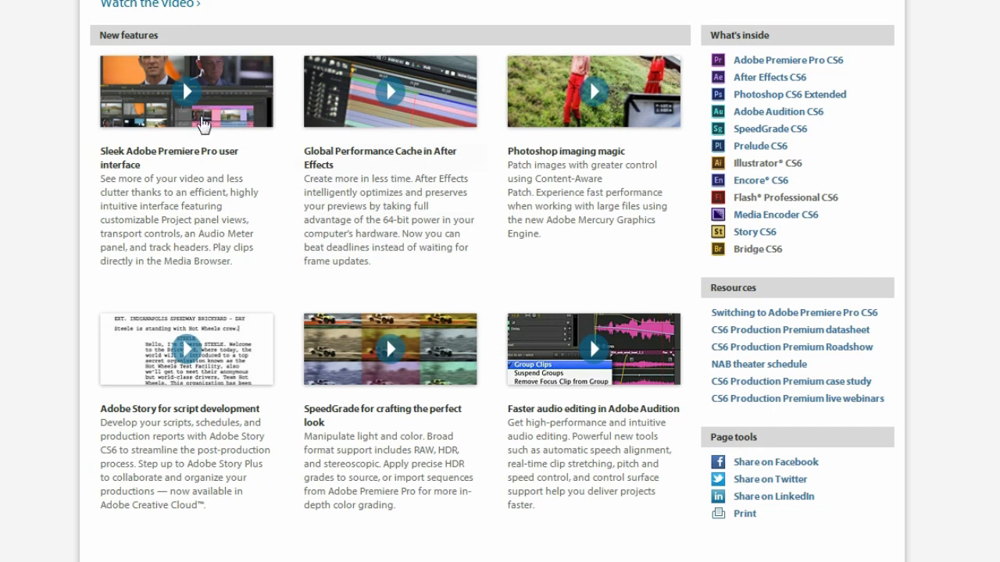
mouse_move(175, 170)
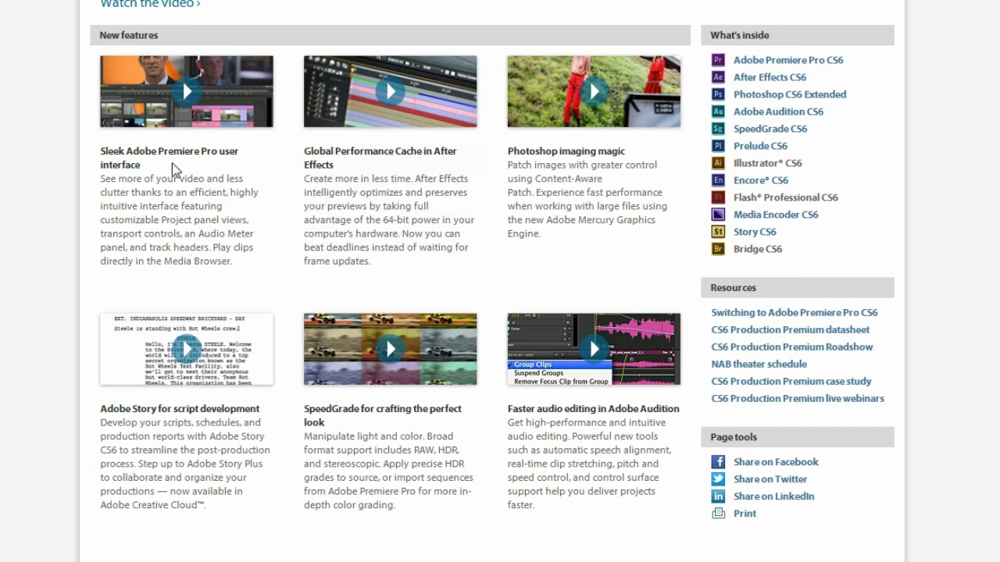
scroll("down", 3)
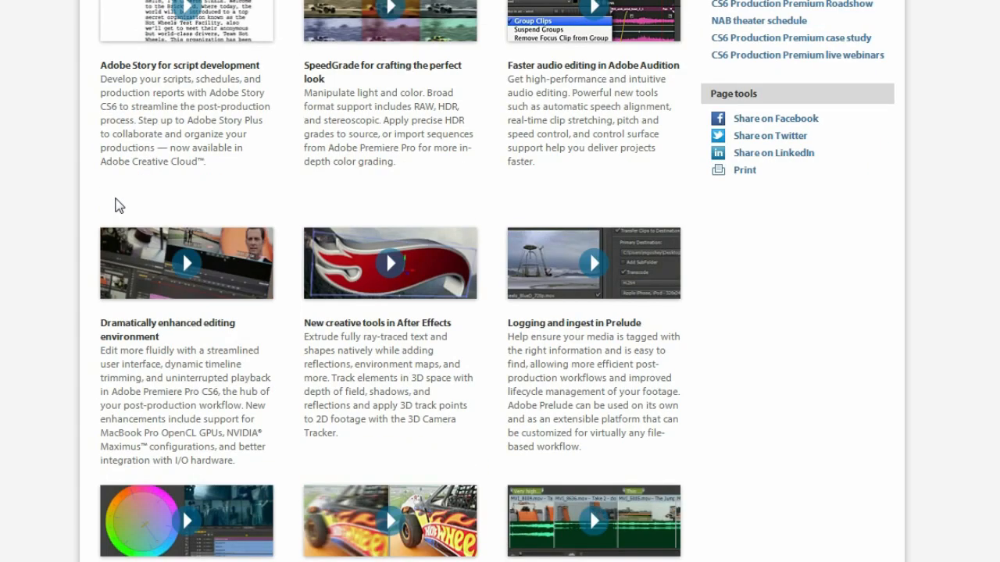
mouse_move(434, 375)
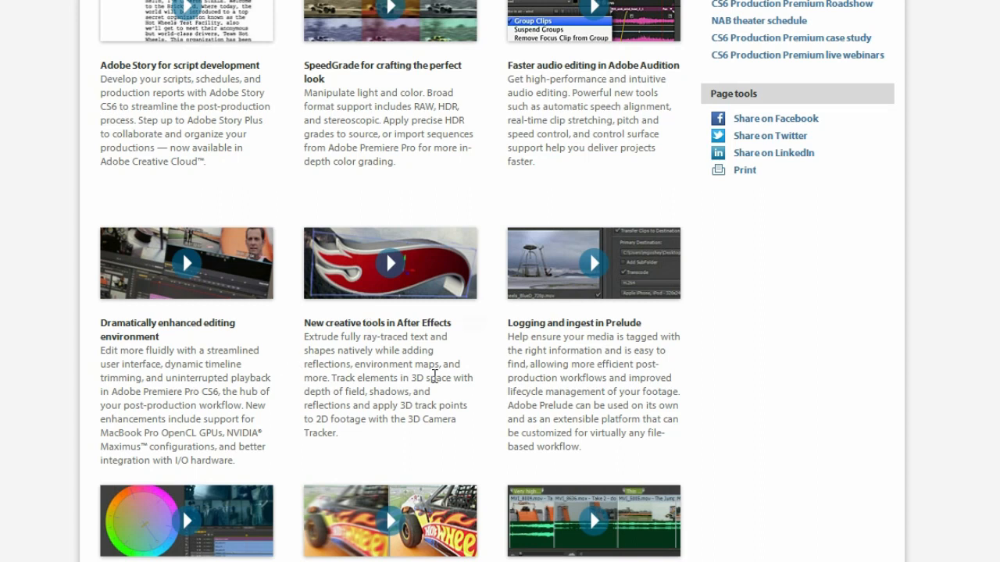
mouse_move(750, 332)
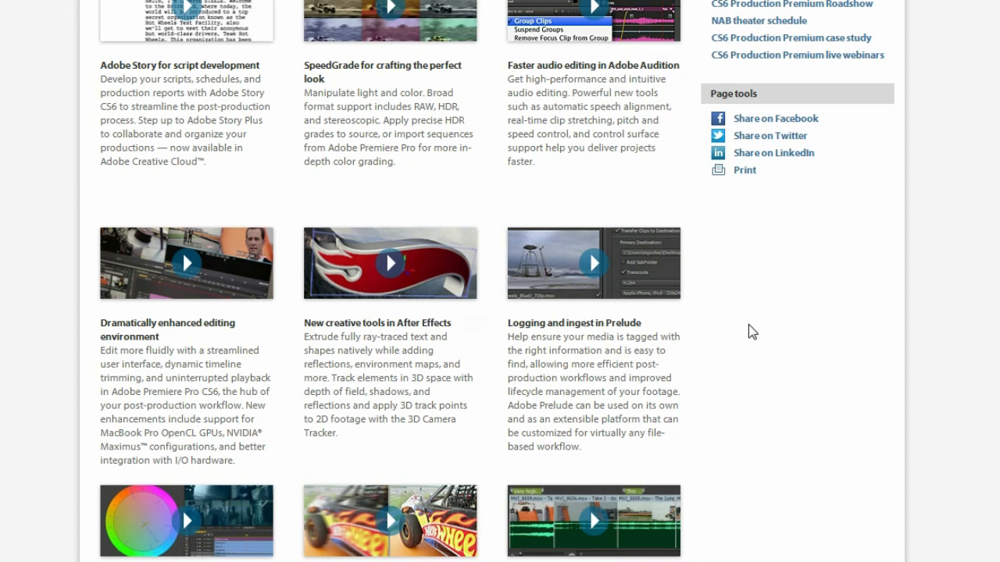
scroll("up", 3)
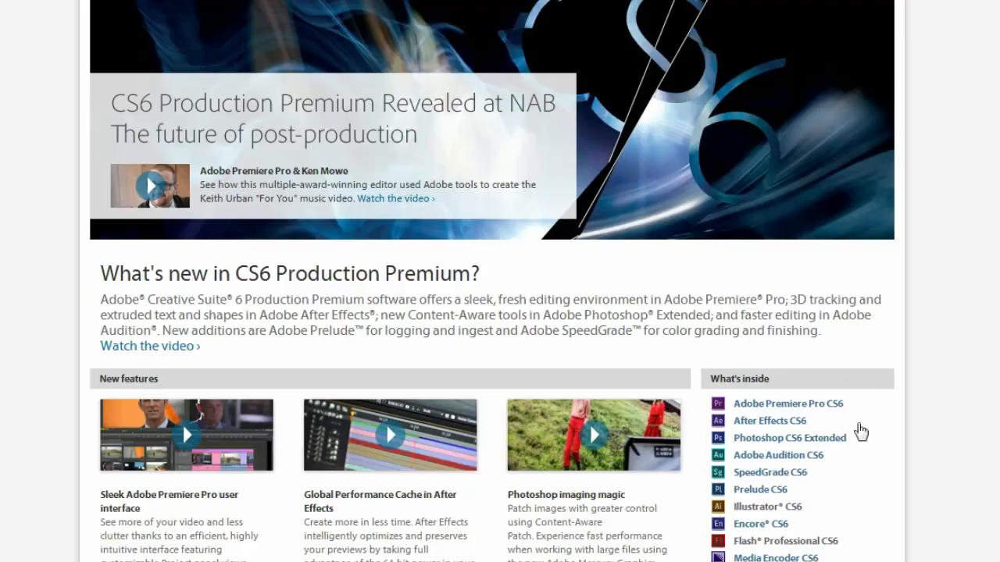
mouse_move(952, 456)
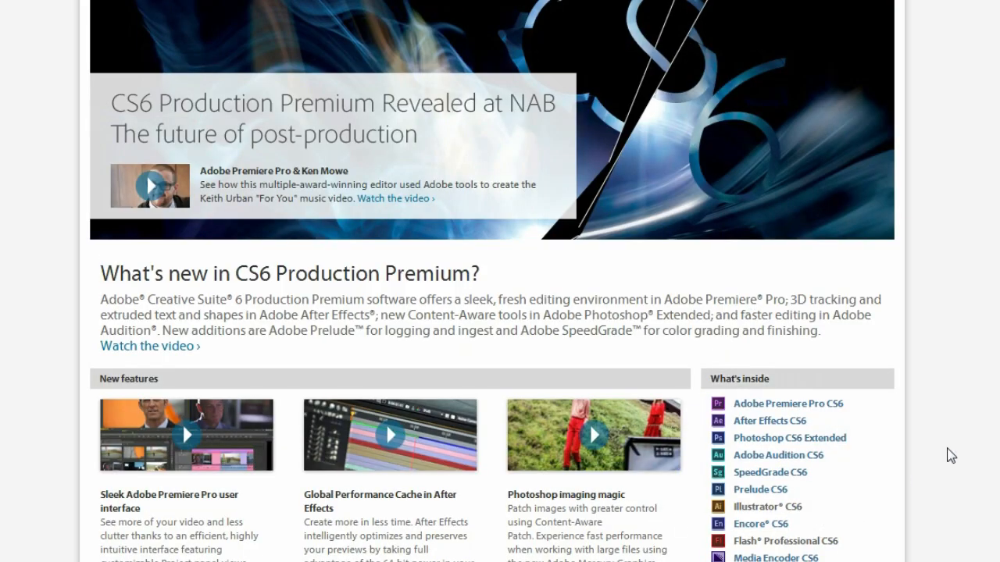
scroll("down", 3)
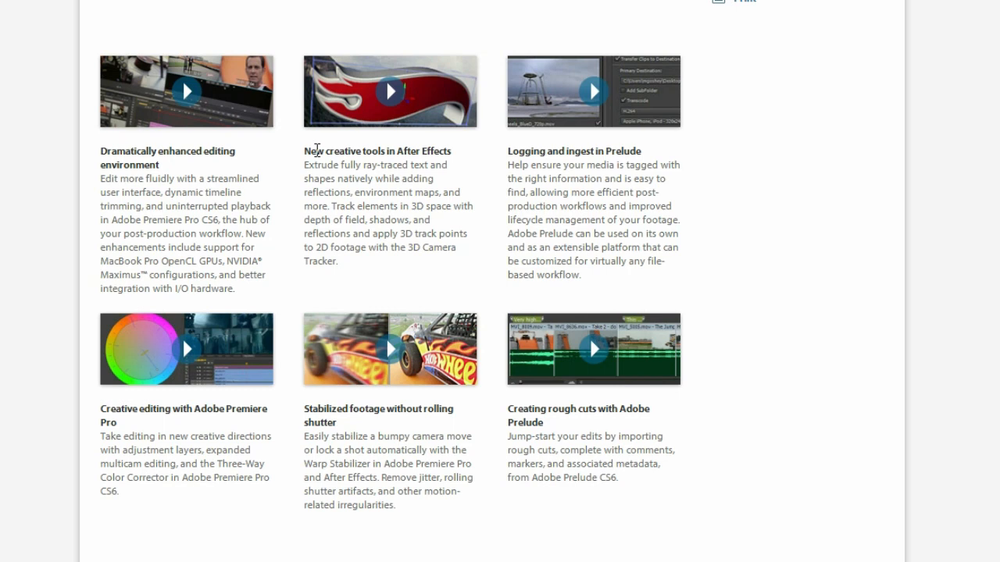
mouse_move(406, 219)
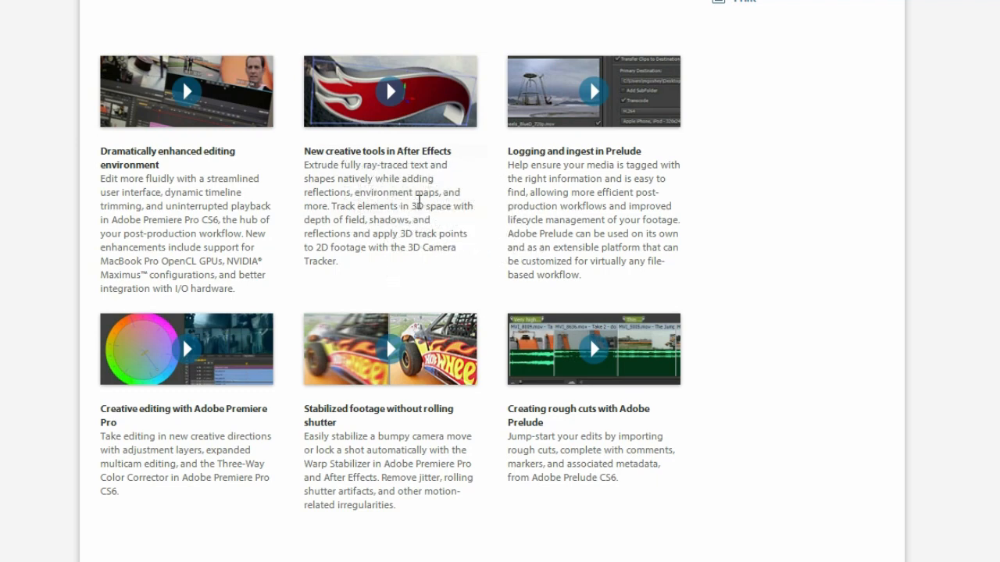
scroll("down", 3)
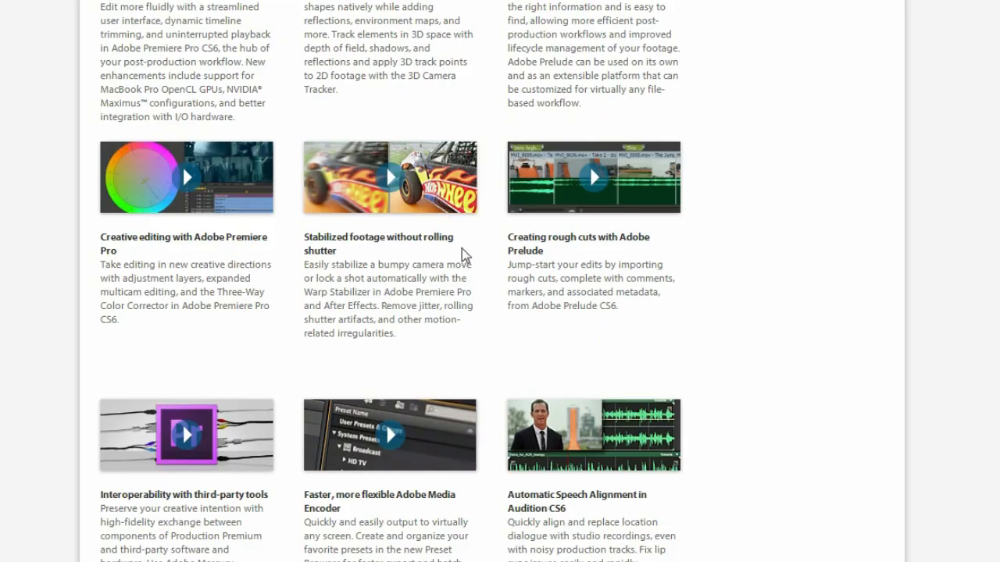
mouse_move(331, 290)
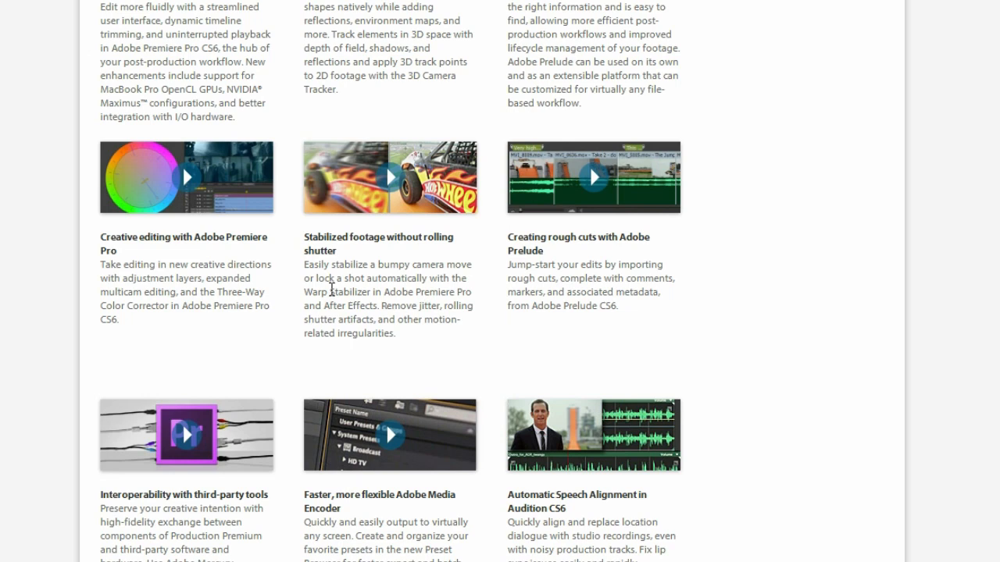
mouse_move(354, 303)
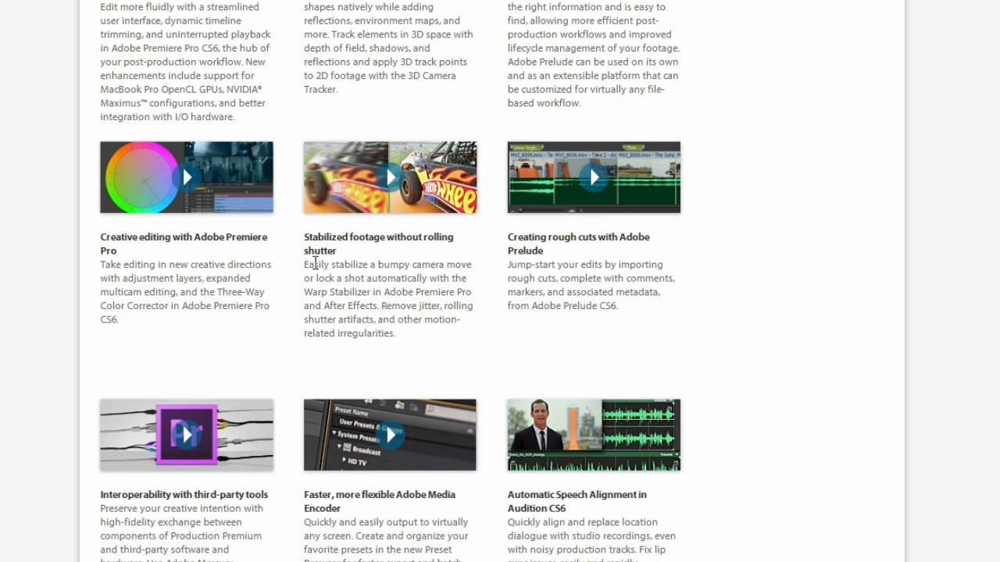
mouse_move(412, 287)
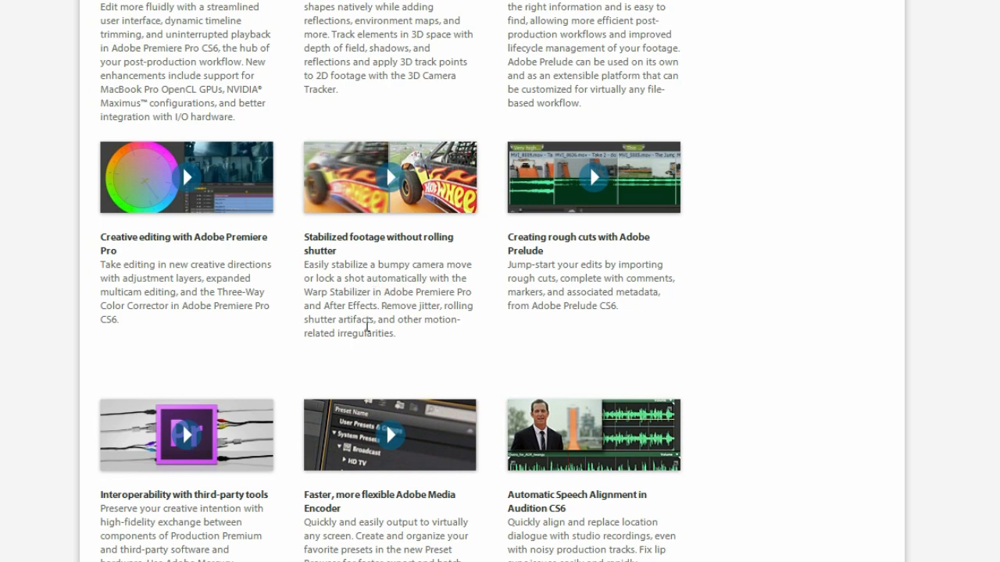
mouse_move(346, 310)
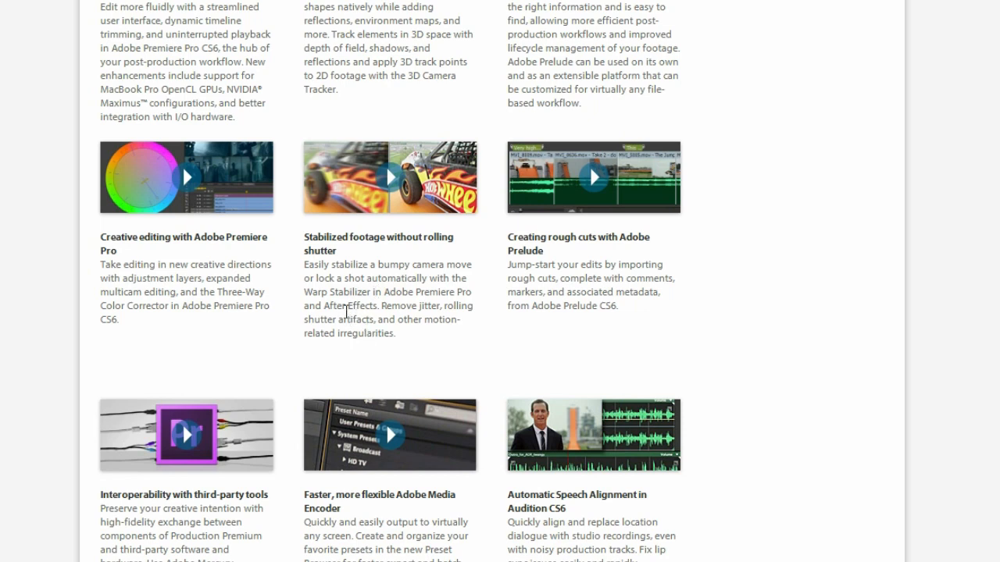
mouse_move(347, 307)
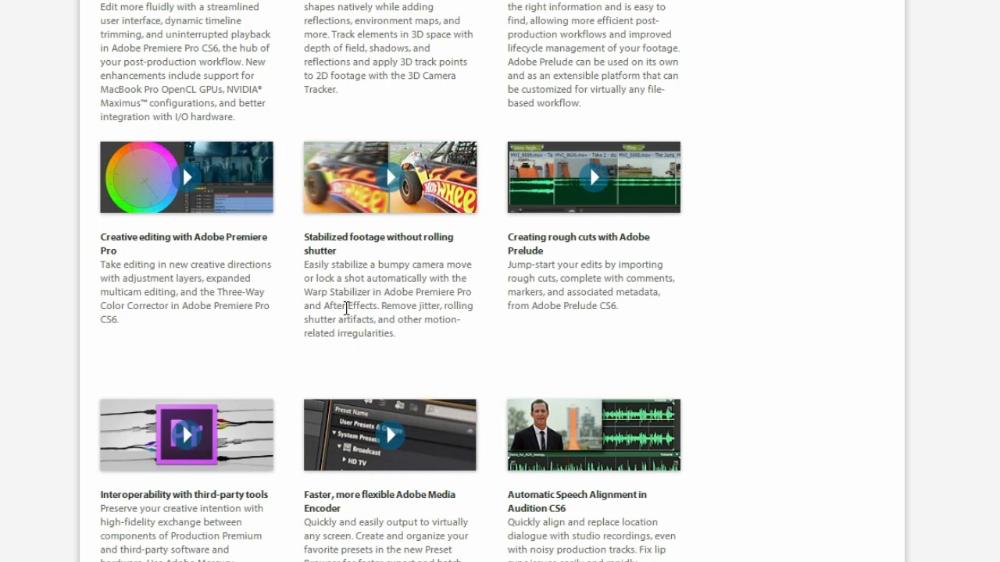
mouse_move(348, 296)
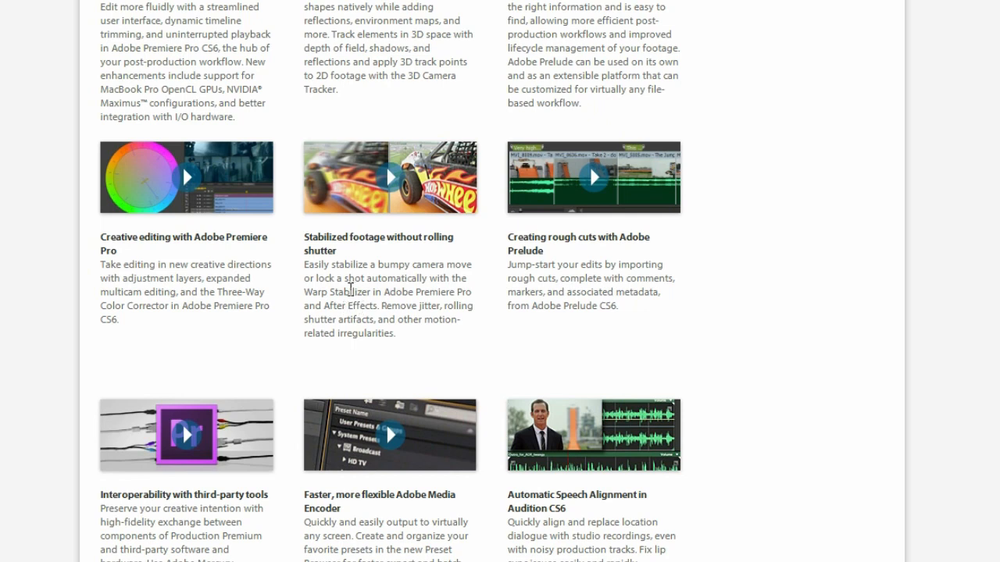
mouse_move(378, 294)
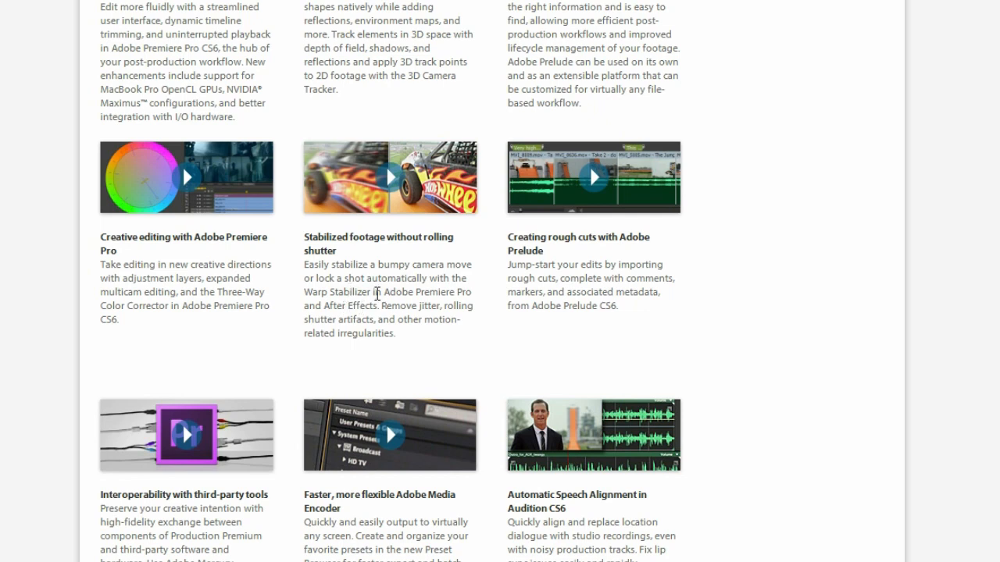
mouse_move(395, 287)
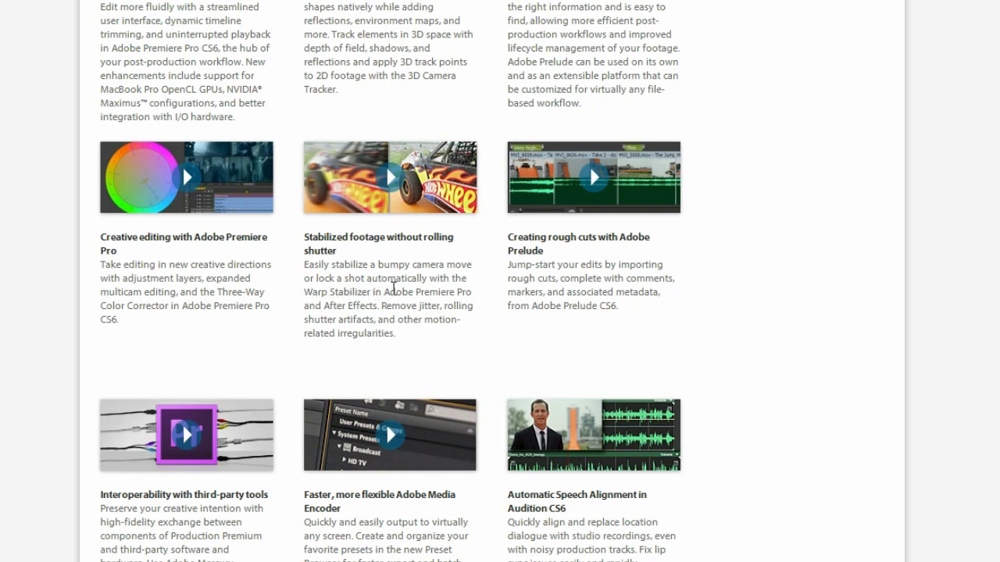
scroll("down", 3)
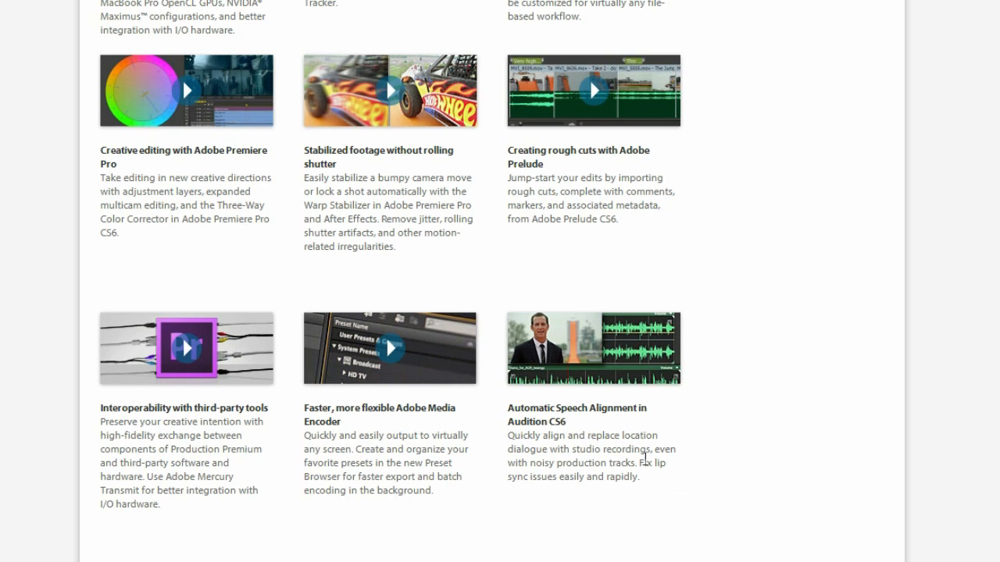
mouse_move(591, 428)
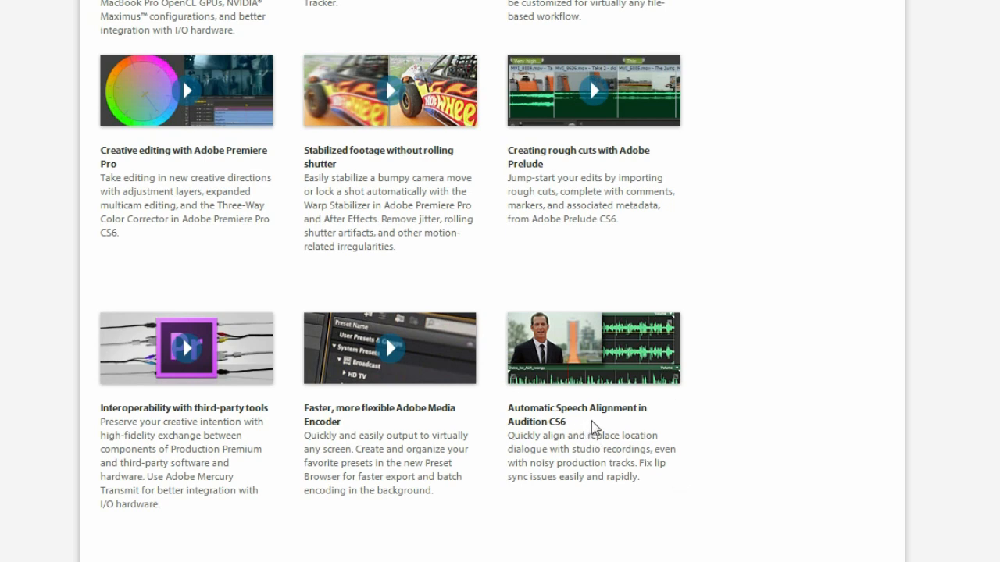
mouse_move(595, 447)
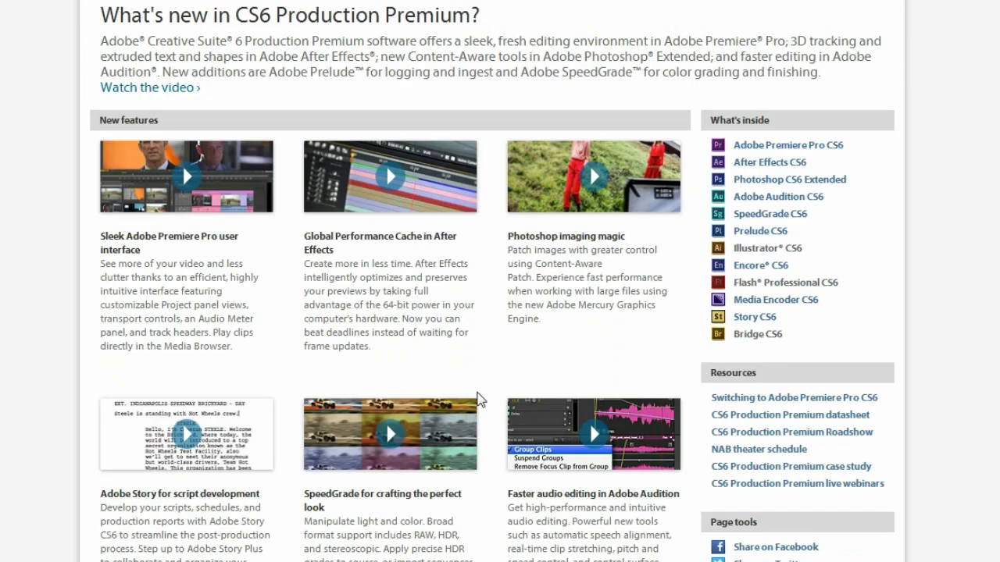
mouse_move(372, 521)
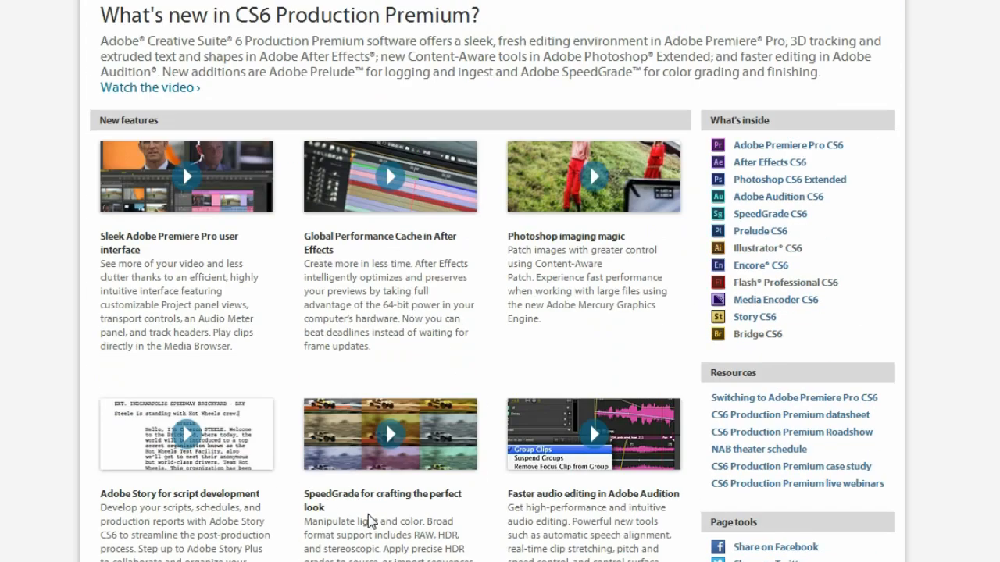
scroll("up", 3)
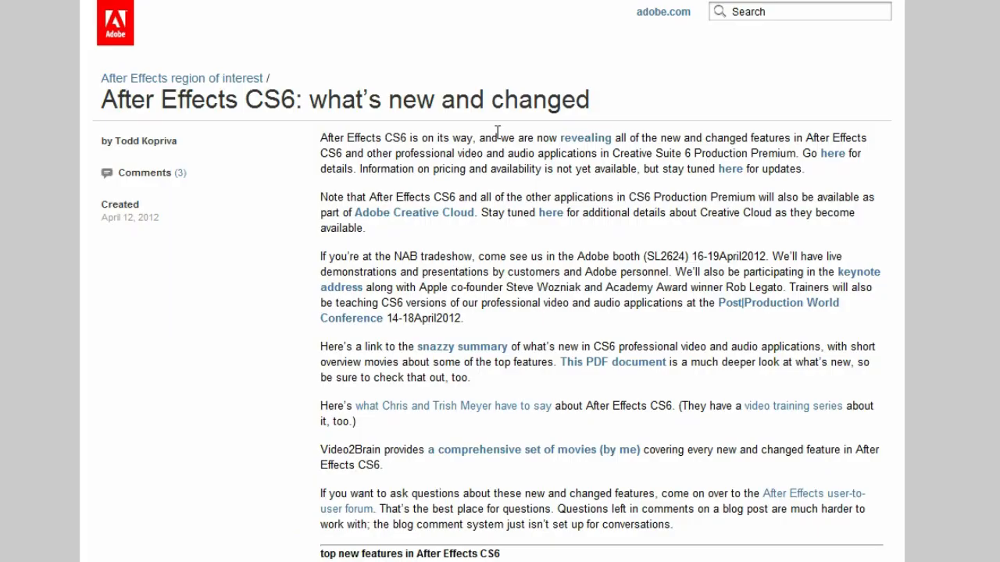
mouse_move(496, 135)
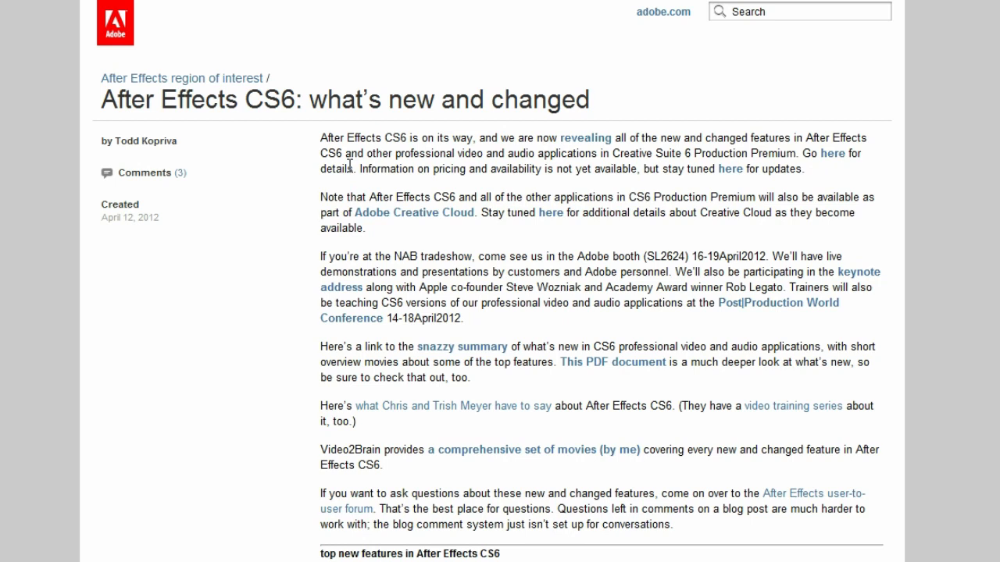
mouse_move(530, 341)
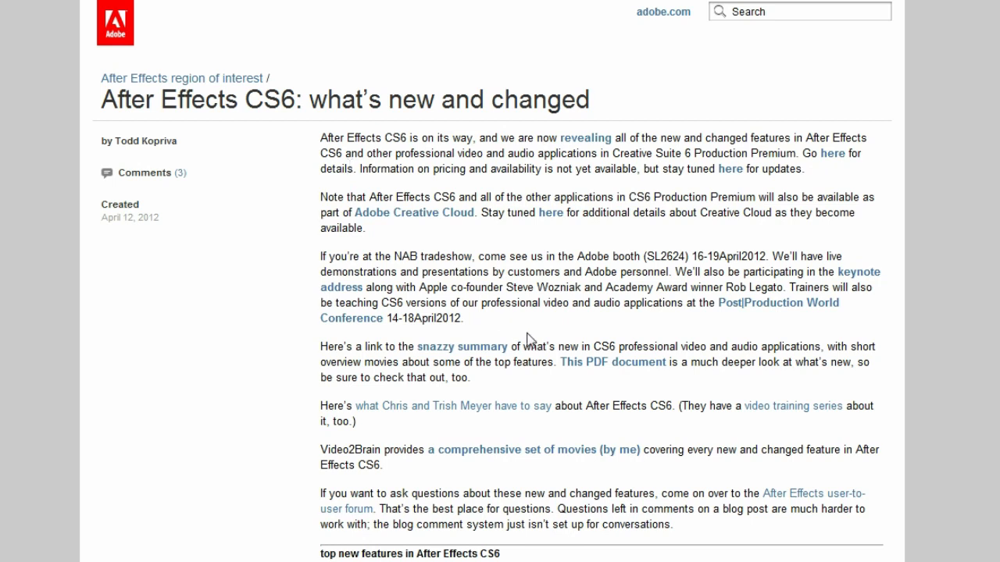
mouse_move(300, 193)
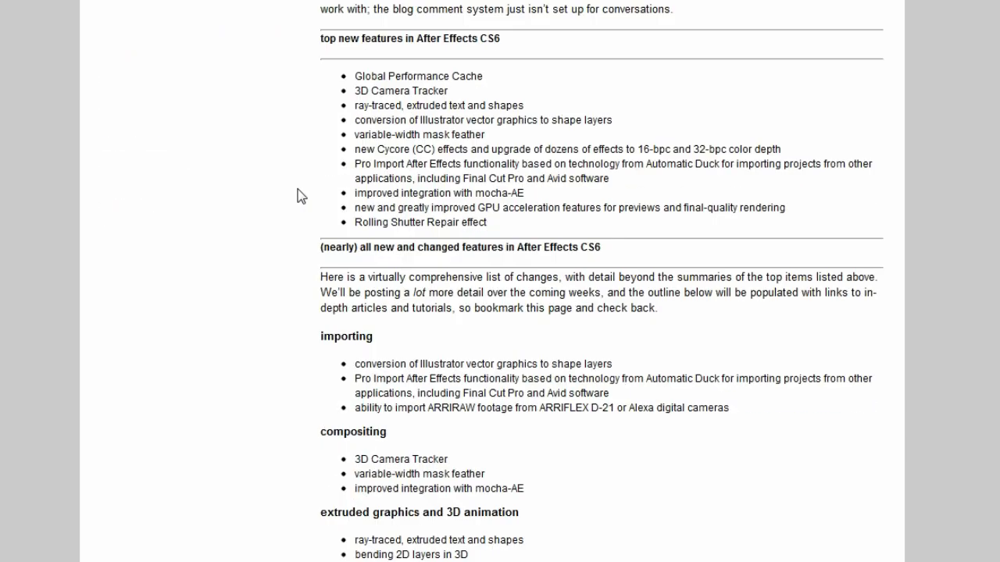
scroll("down", 3)
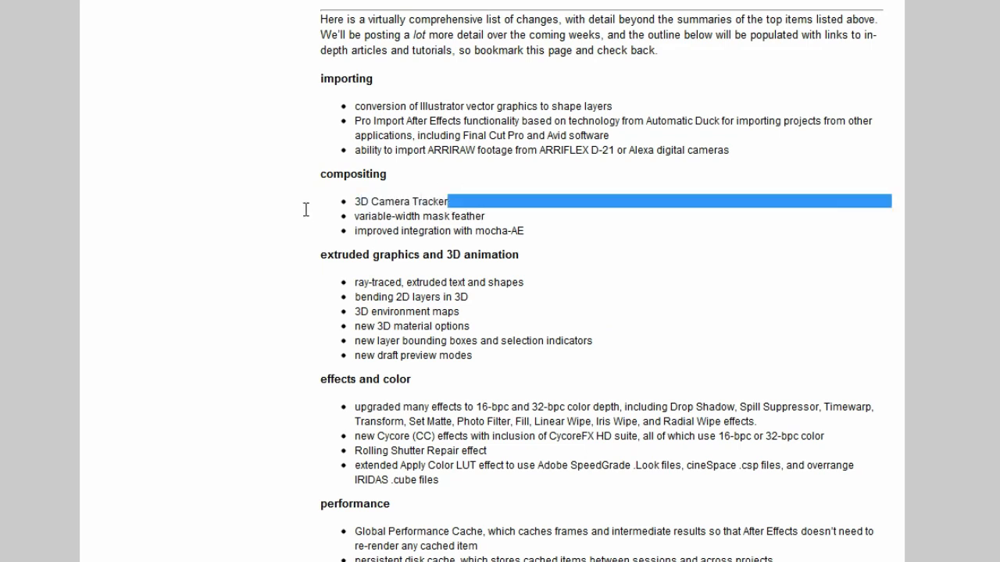
left_click(269, 339)
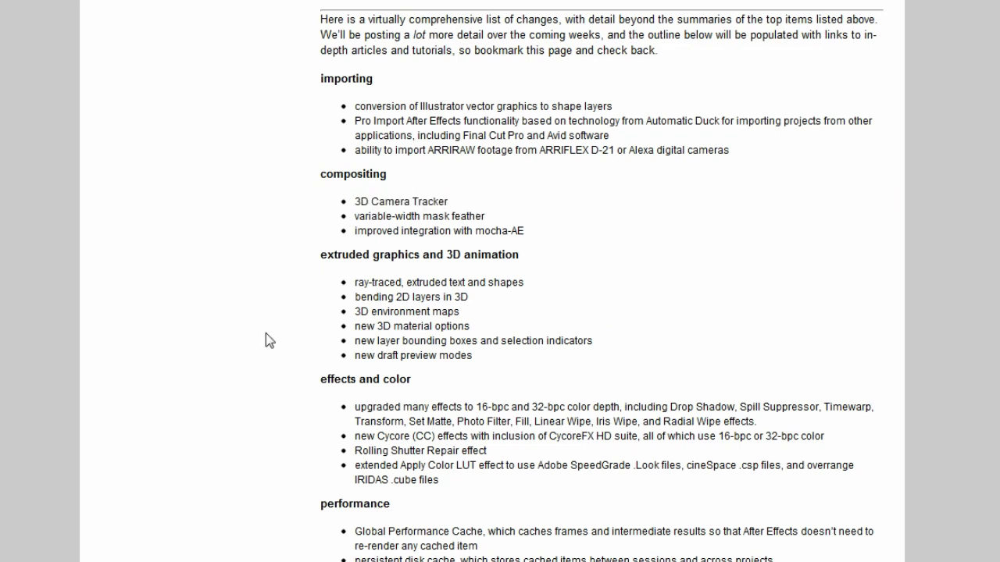
mouse_move(272, 347)
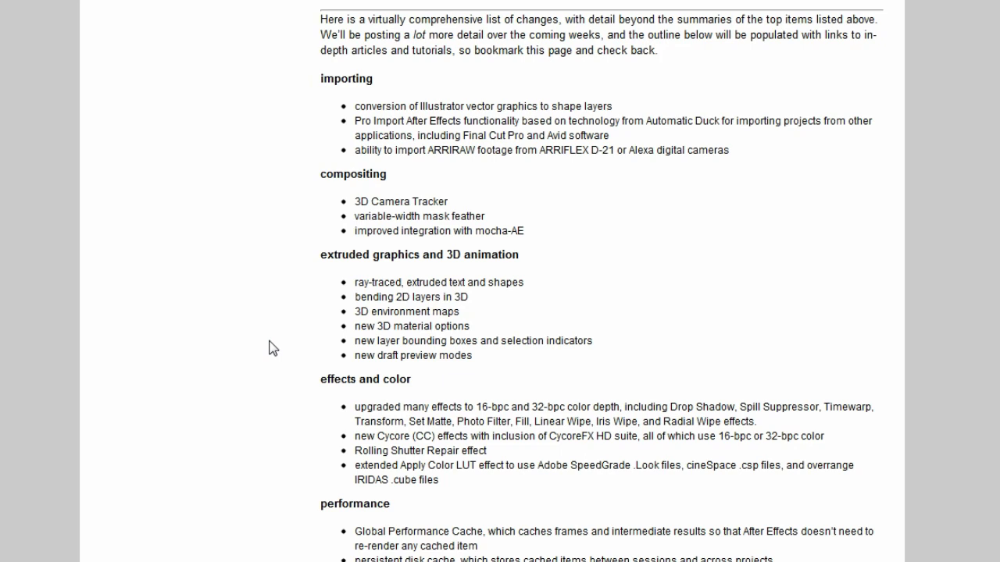
mouse_move(429, 197)
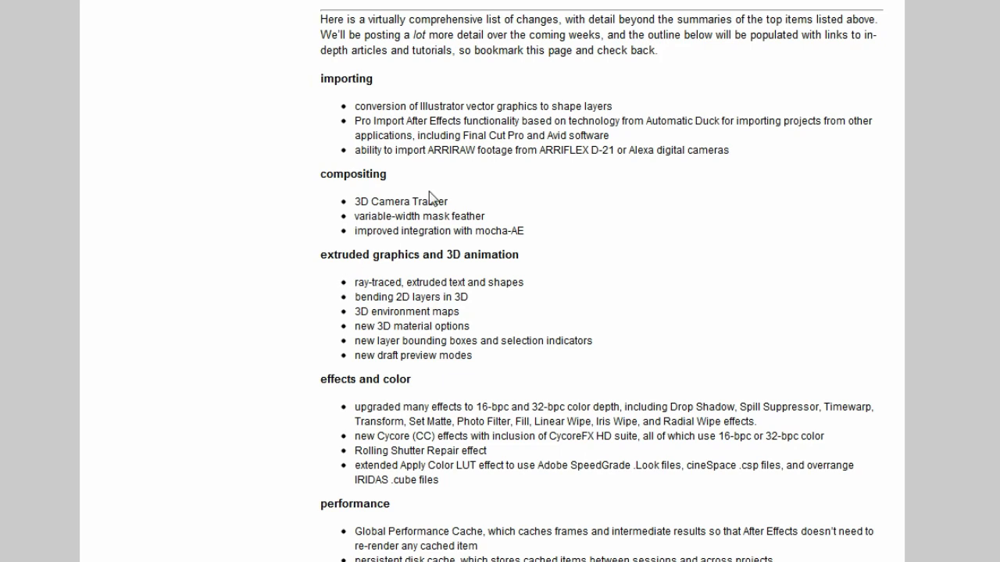
mouse_move(508, 189)
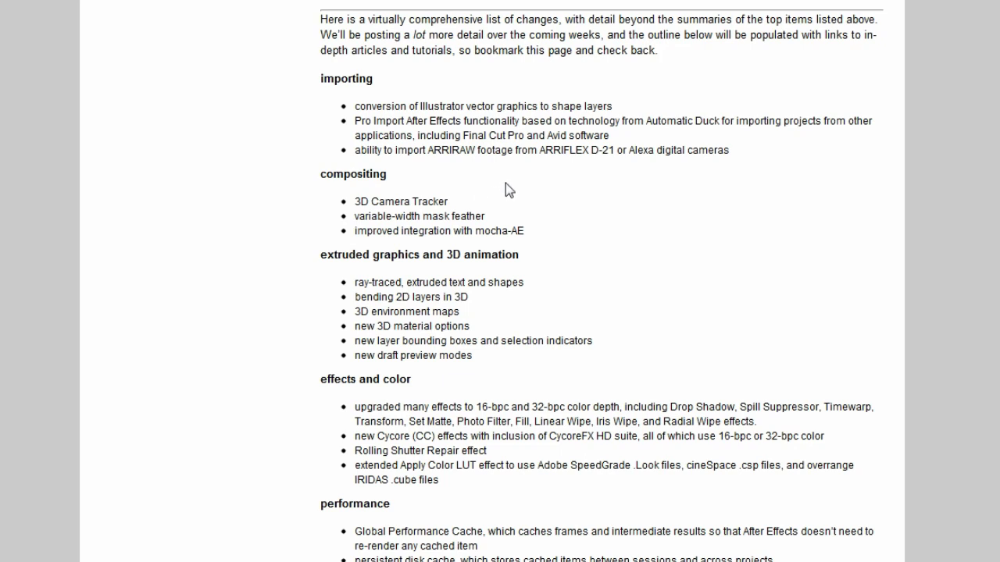
mouse_move(467, 212)
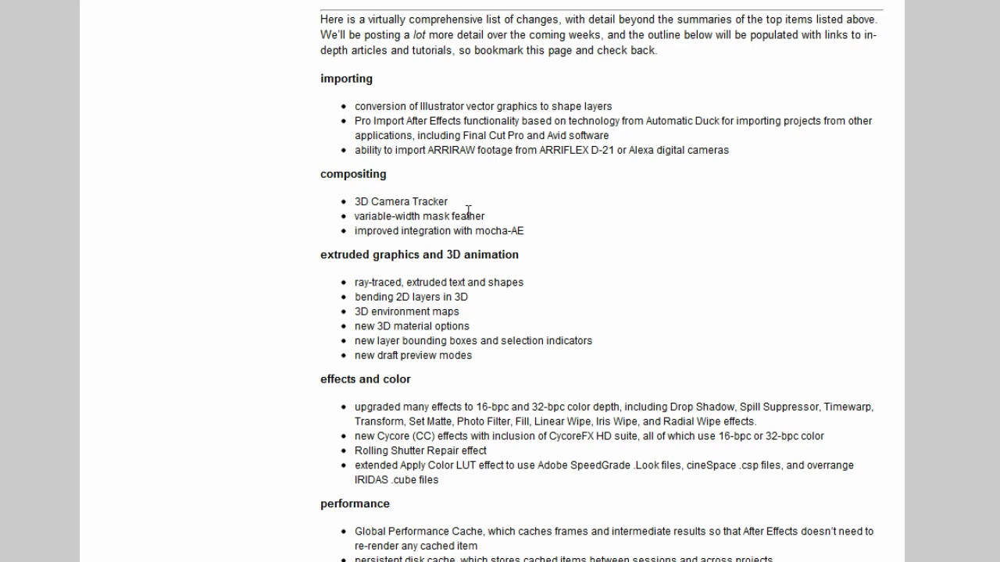
double_click(399, 202)
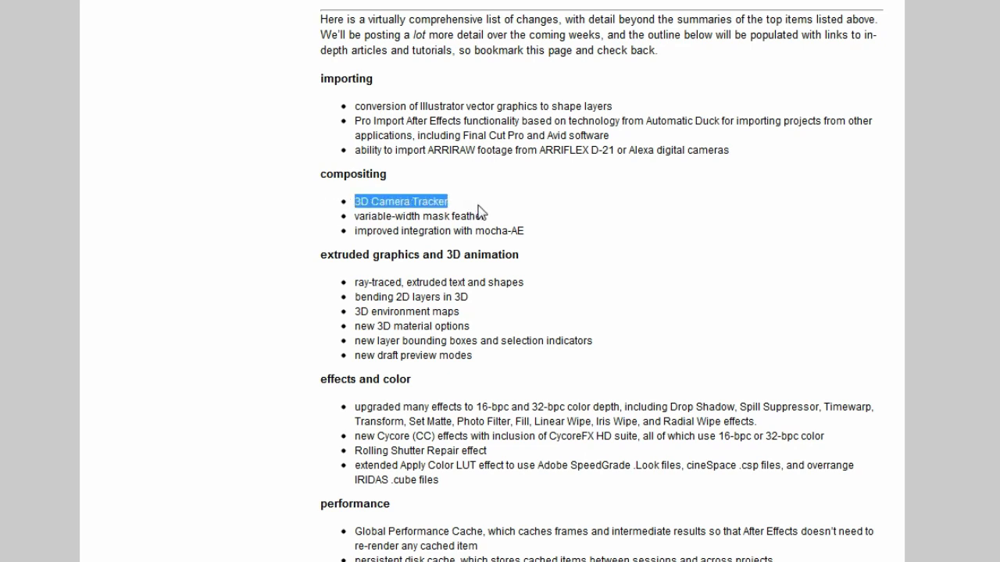
left_click(546, 219)
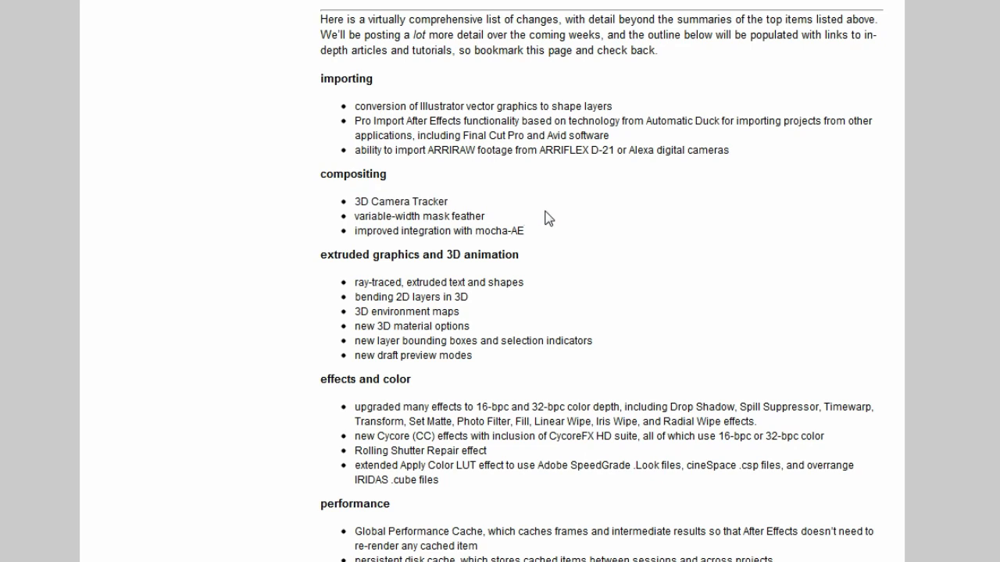
mouse_move(464, 211)
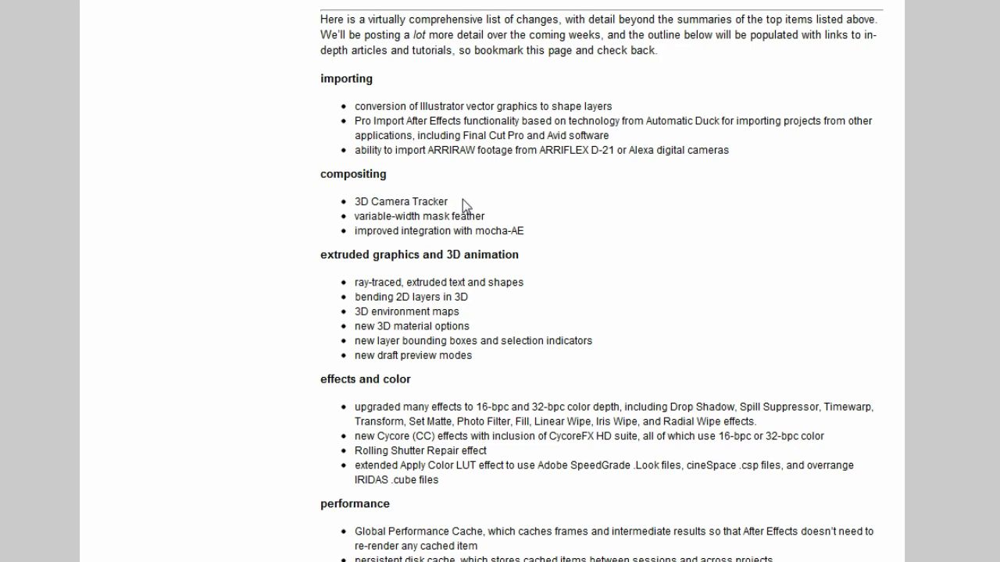
double_click(400, 200)
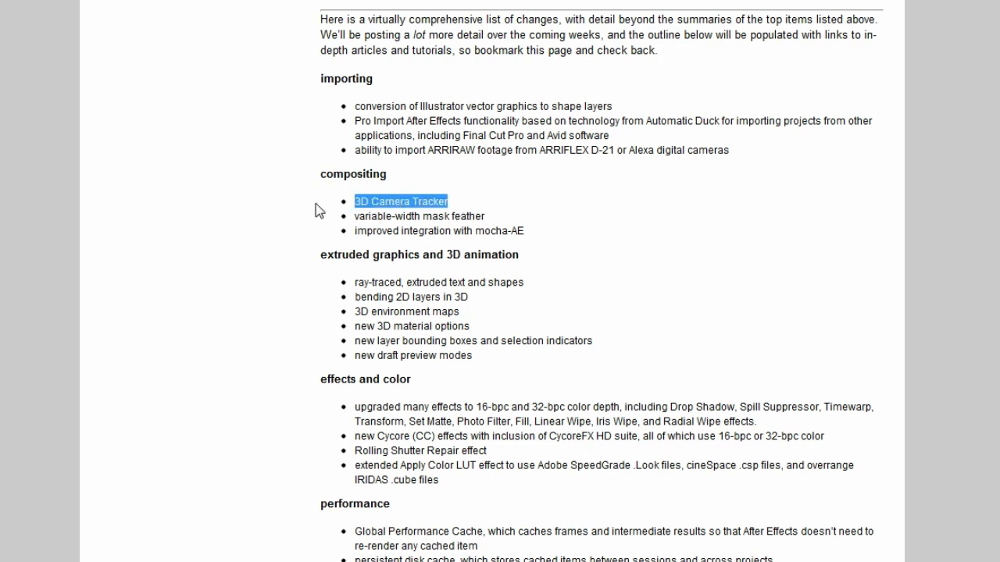
mouse_move(544, 193)
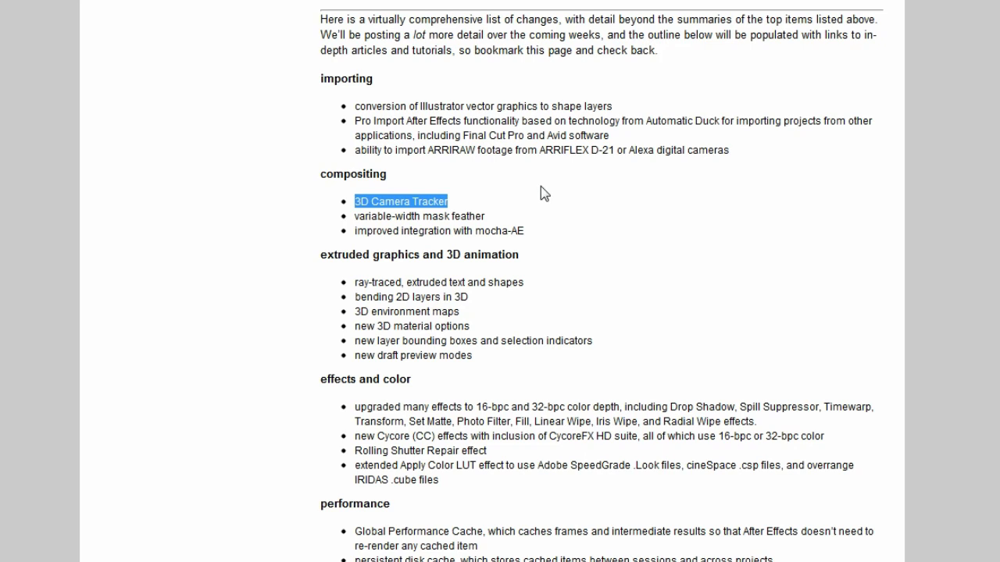
mouse_move(523, 206)
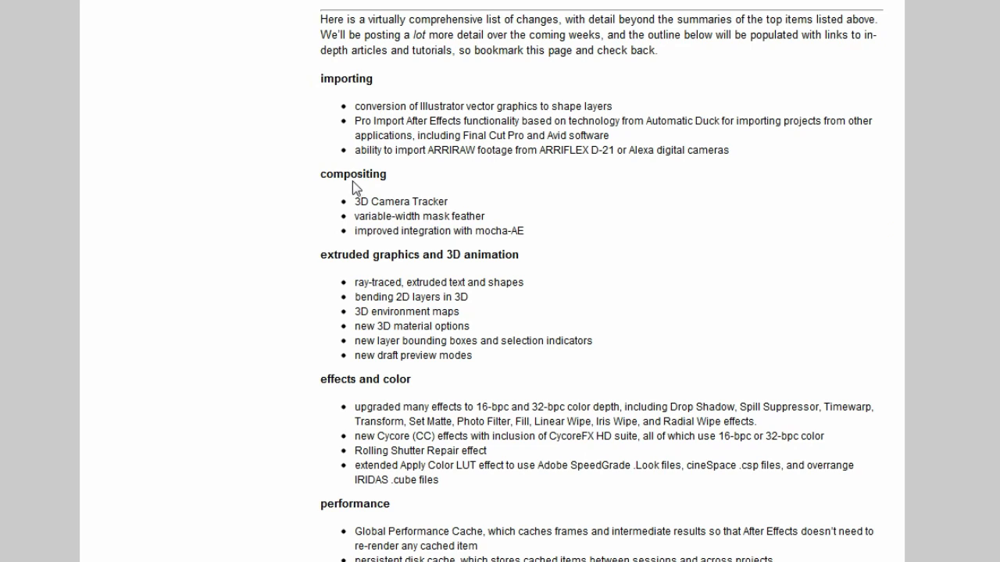
mouse_move(451, 251)
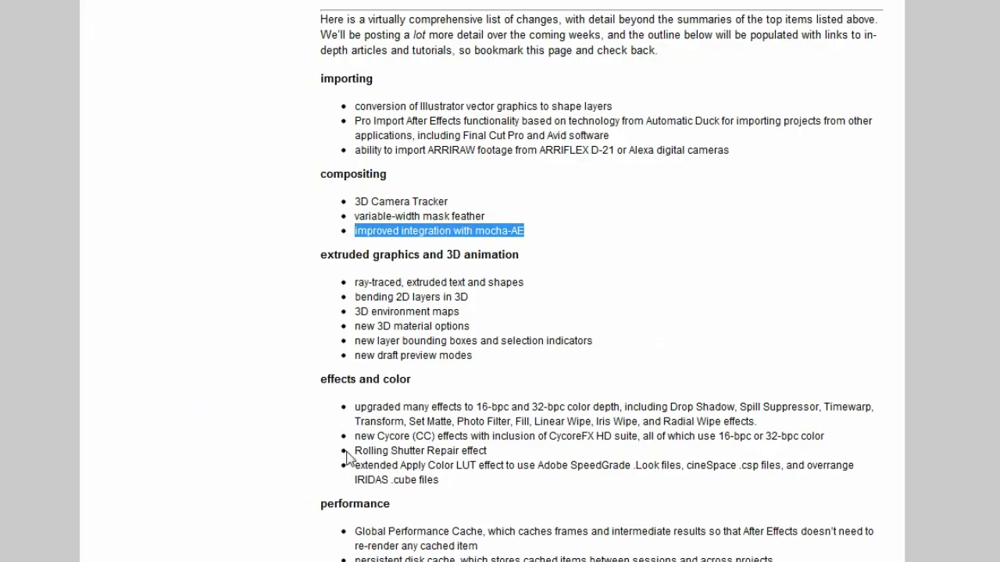
mouse_move(547, 223)
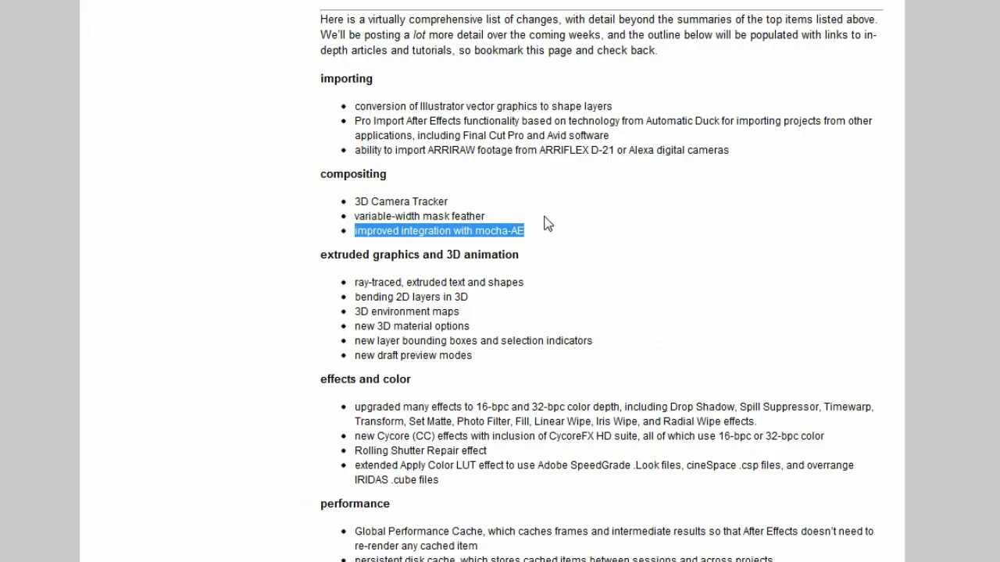
mouse_move(650, 245)
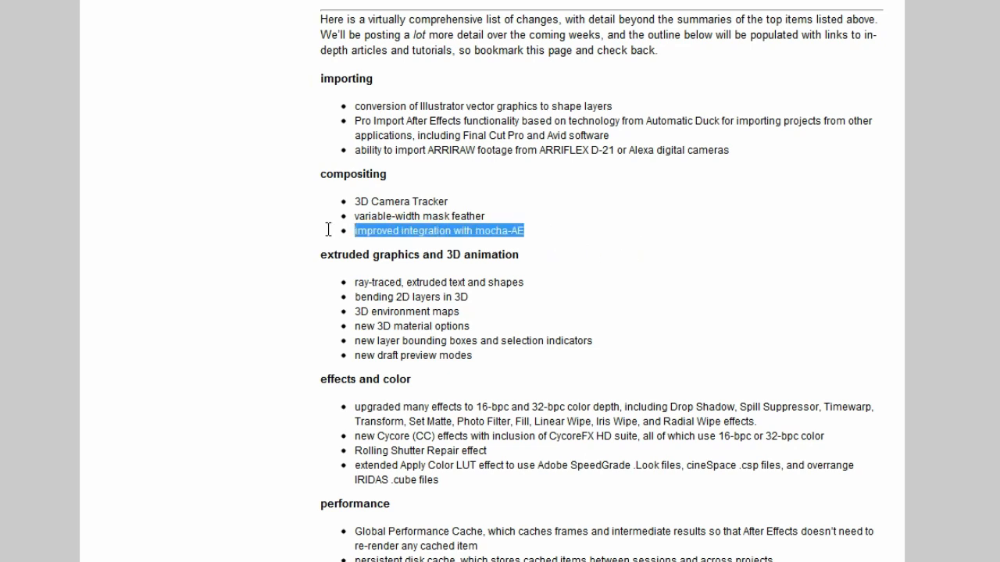
left_click(506, 237)
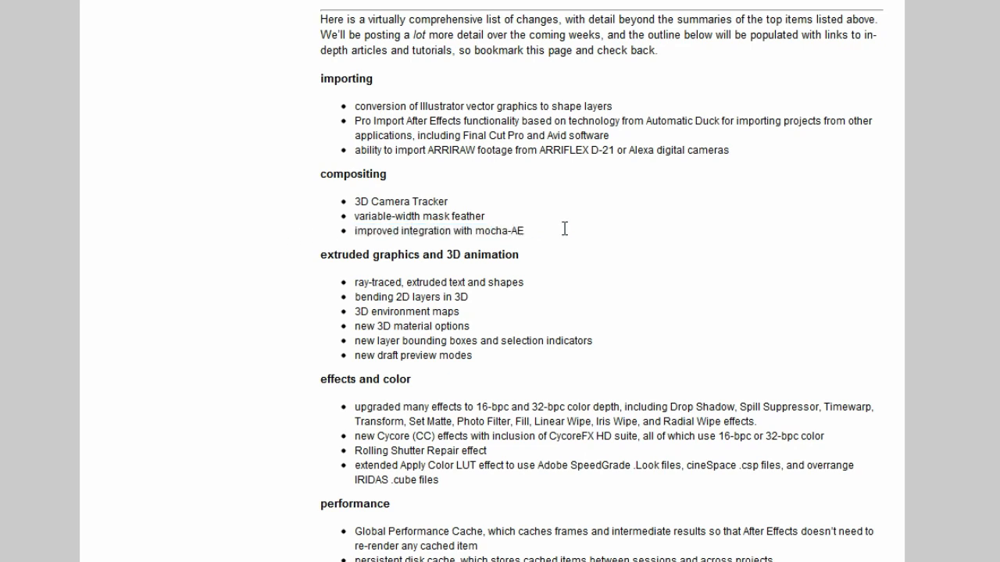
mouse_move(543, 243)
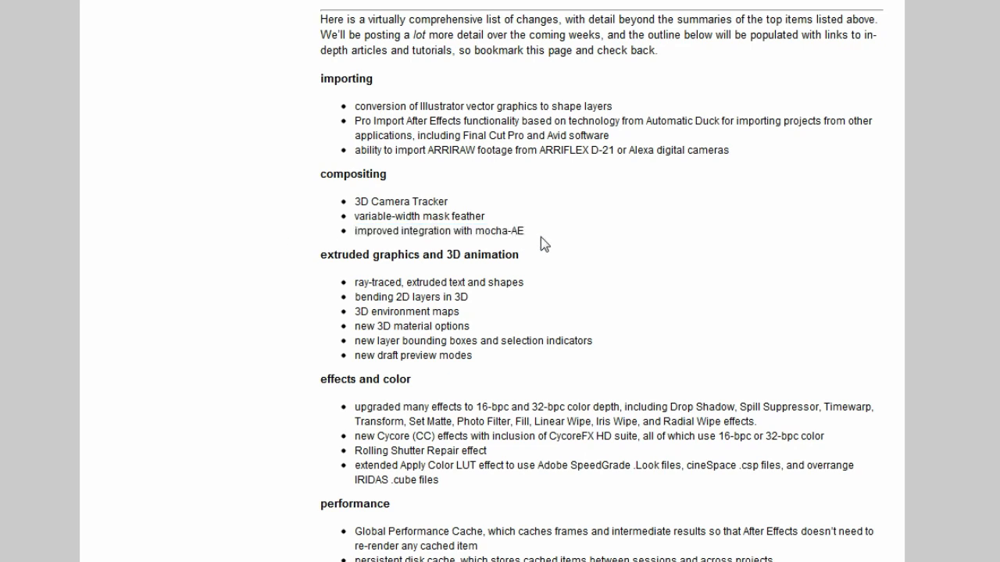
double_click(495, 232)
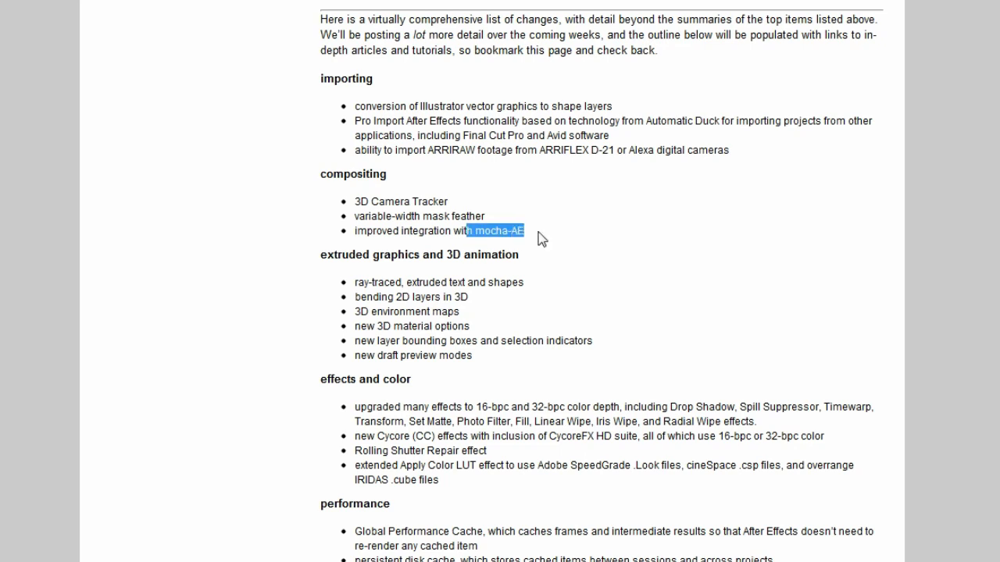
left_click(434, 210)
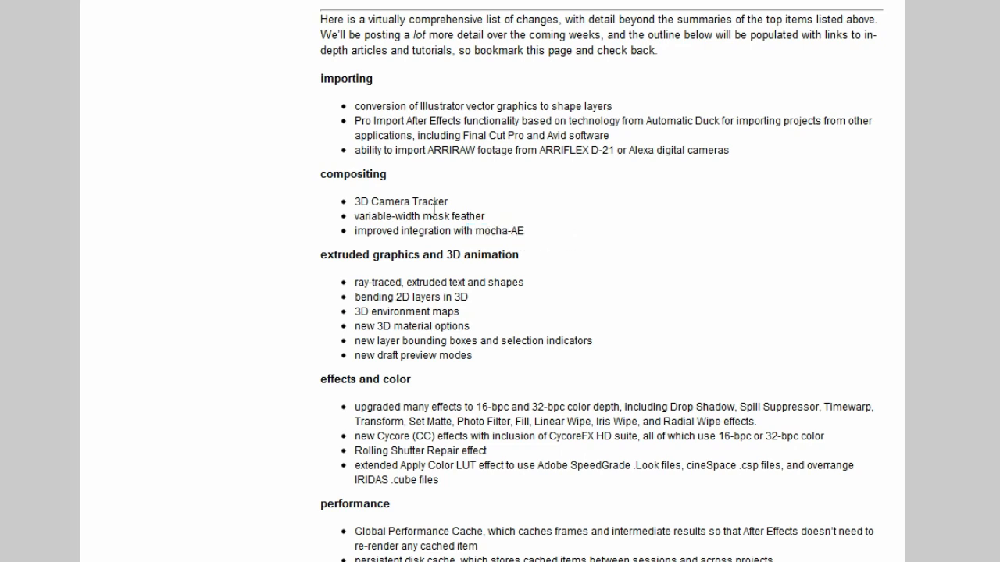
mouse_move(592, 222)
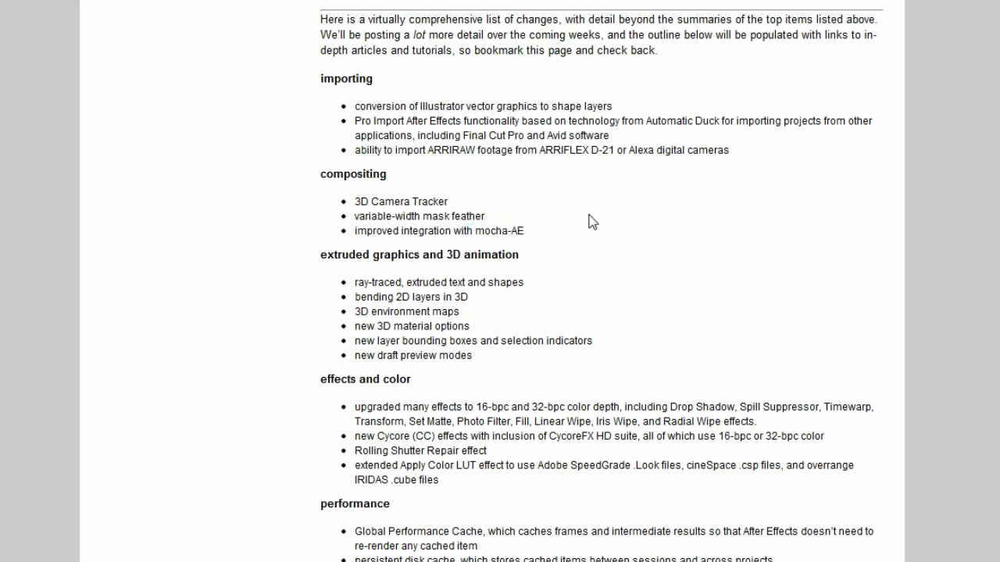
left_click_drag(444, 216, 375, 231)
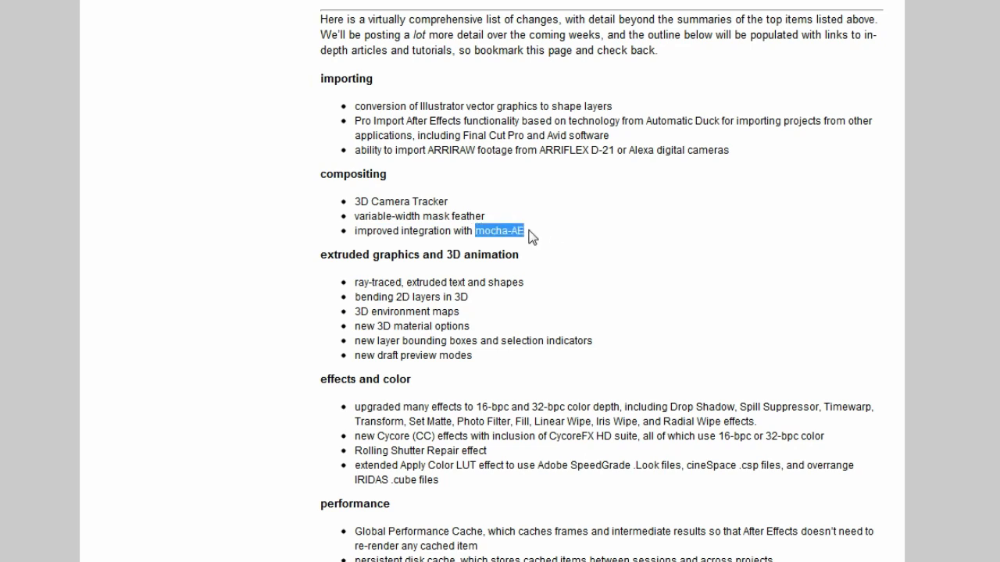
mouse_move(487, 225)
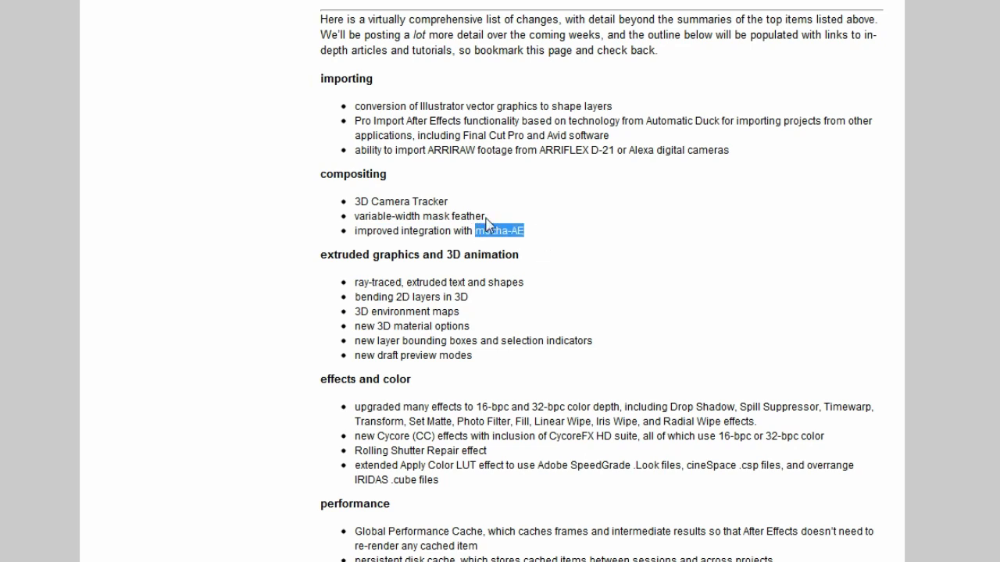
Highlight the disk cache, background cache and GPU preview bullets in the performance section.
scroll("down", 3)
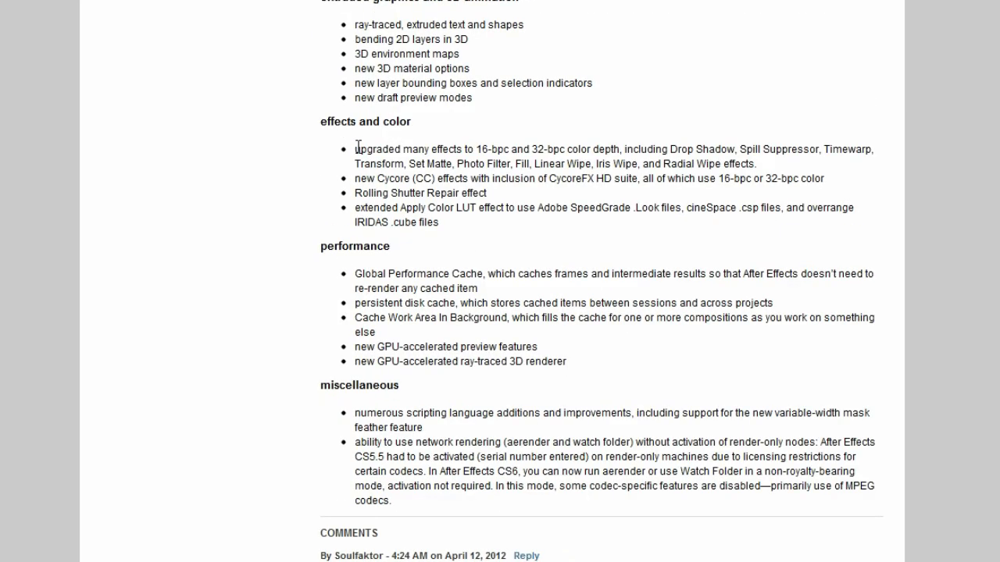
left_click_drag(356, 150, 439, 222)
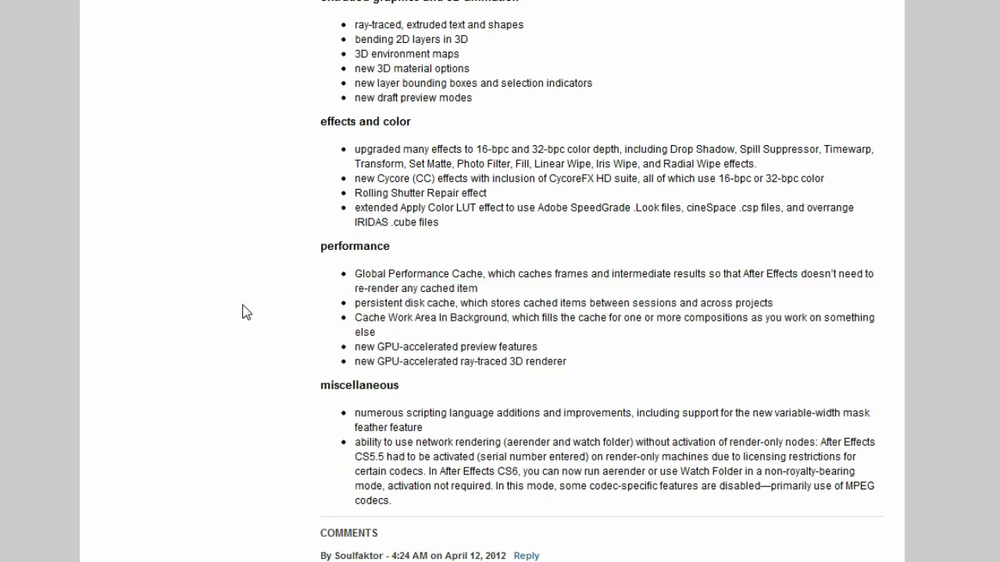
left_click_drag(354, 303, 537, 346)
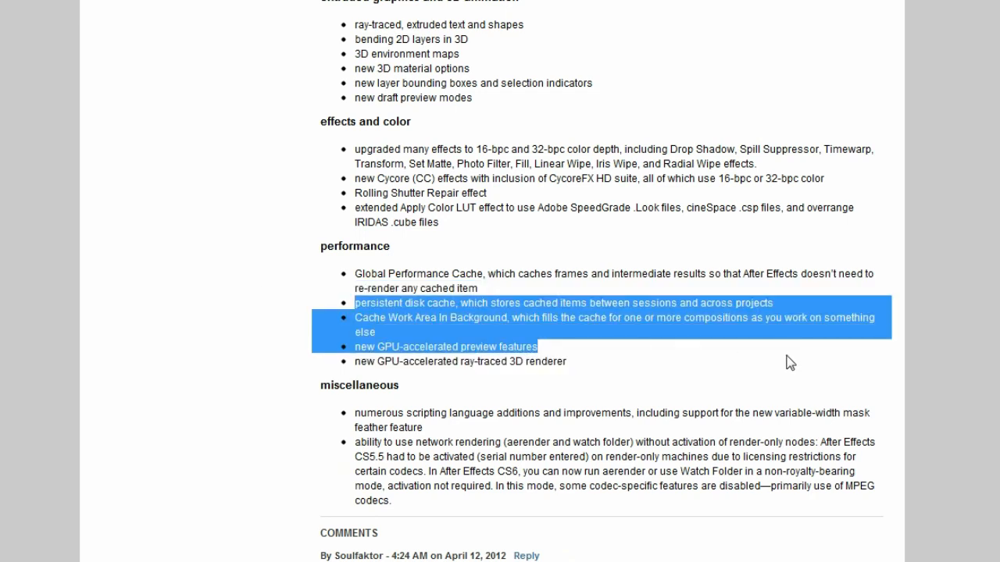
mouse_move(799, 372)
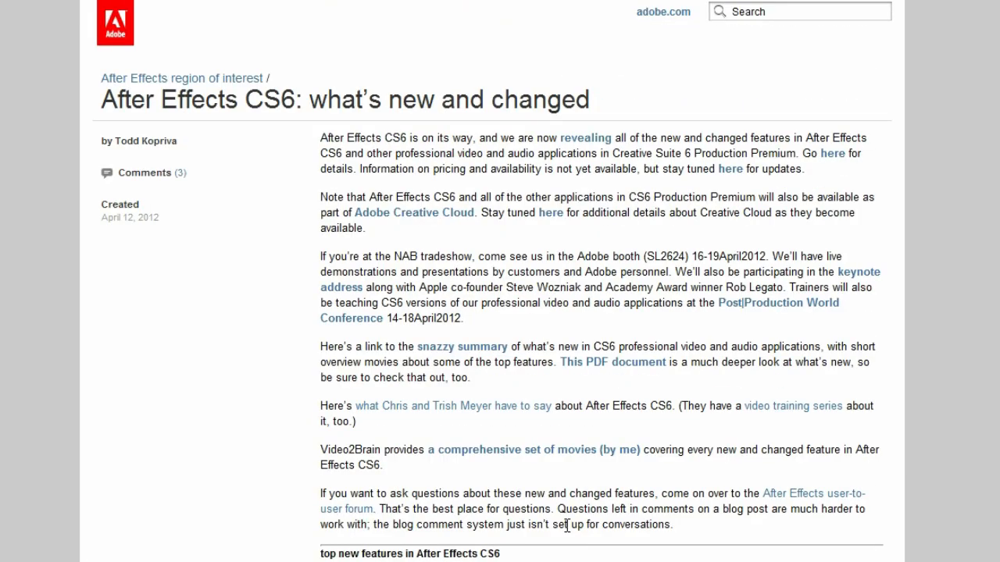
mouse_move(883, 461)
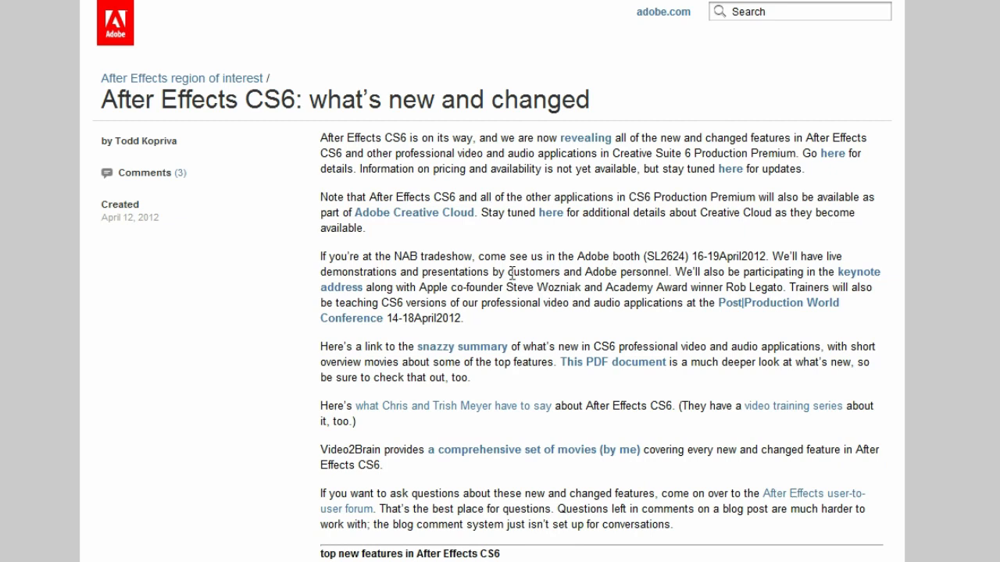
mouse_move(718, 421)
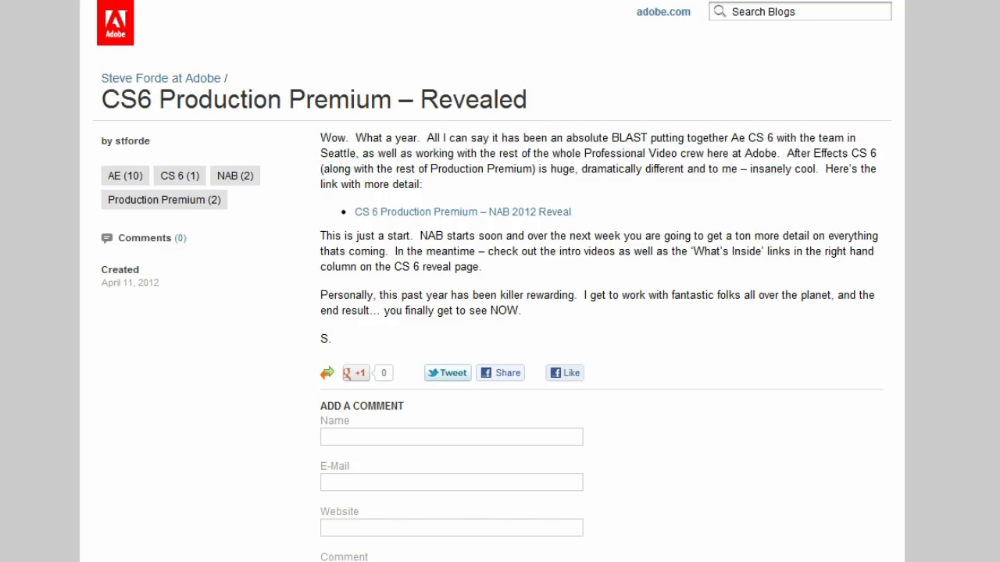
Follow the 'CS6 Production Premium – NAB 2012 Reveal' link to the reveal page.
left_click(463, 212)
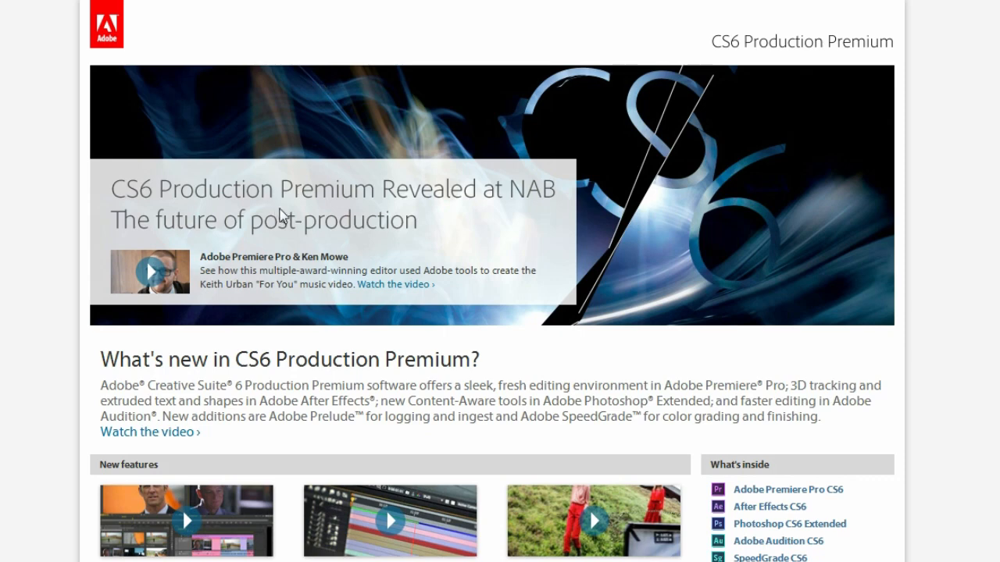
scroll("down", 3)
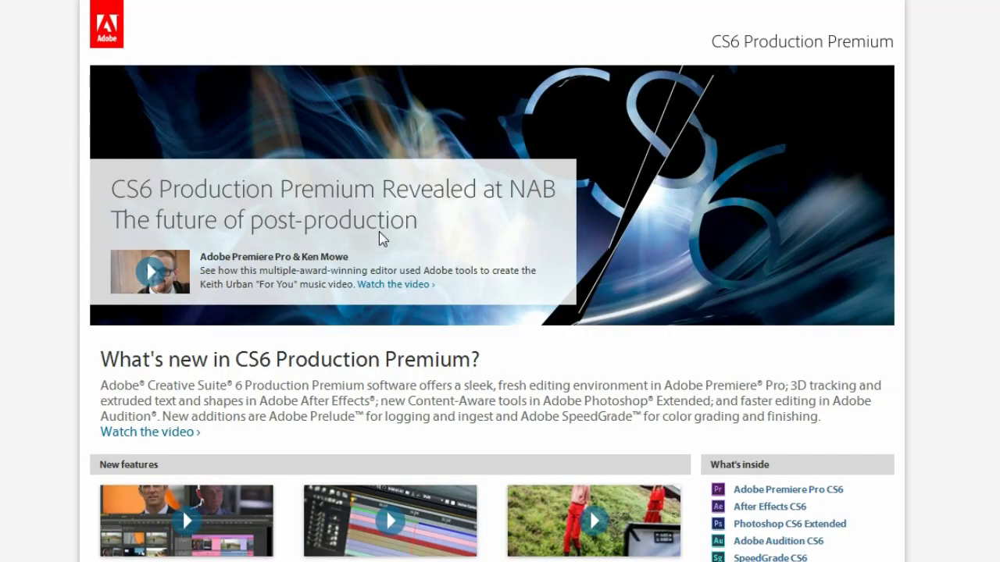
mouse_move(394, 217)
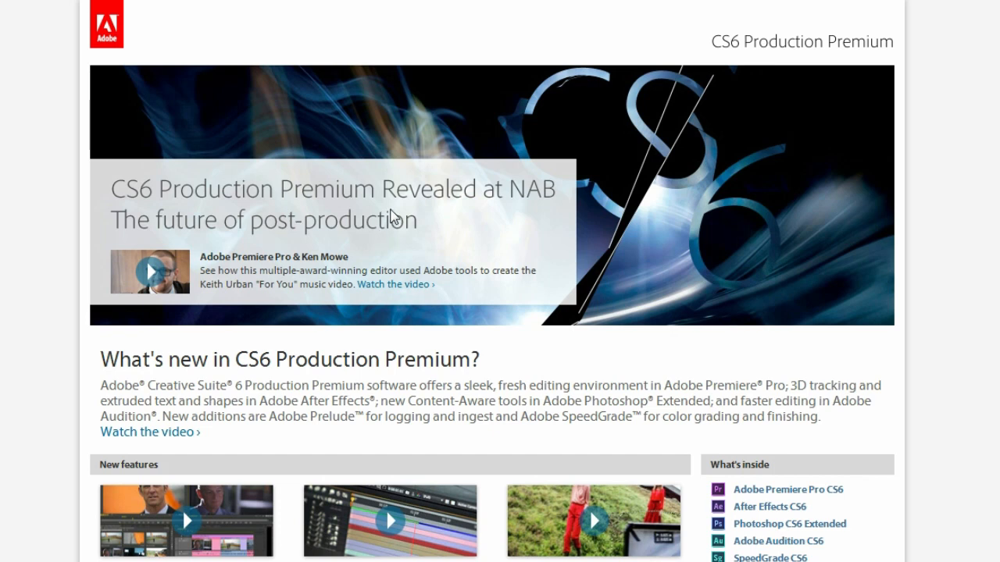